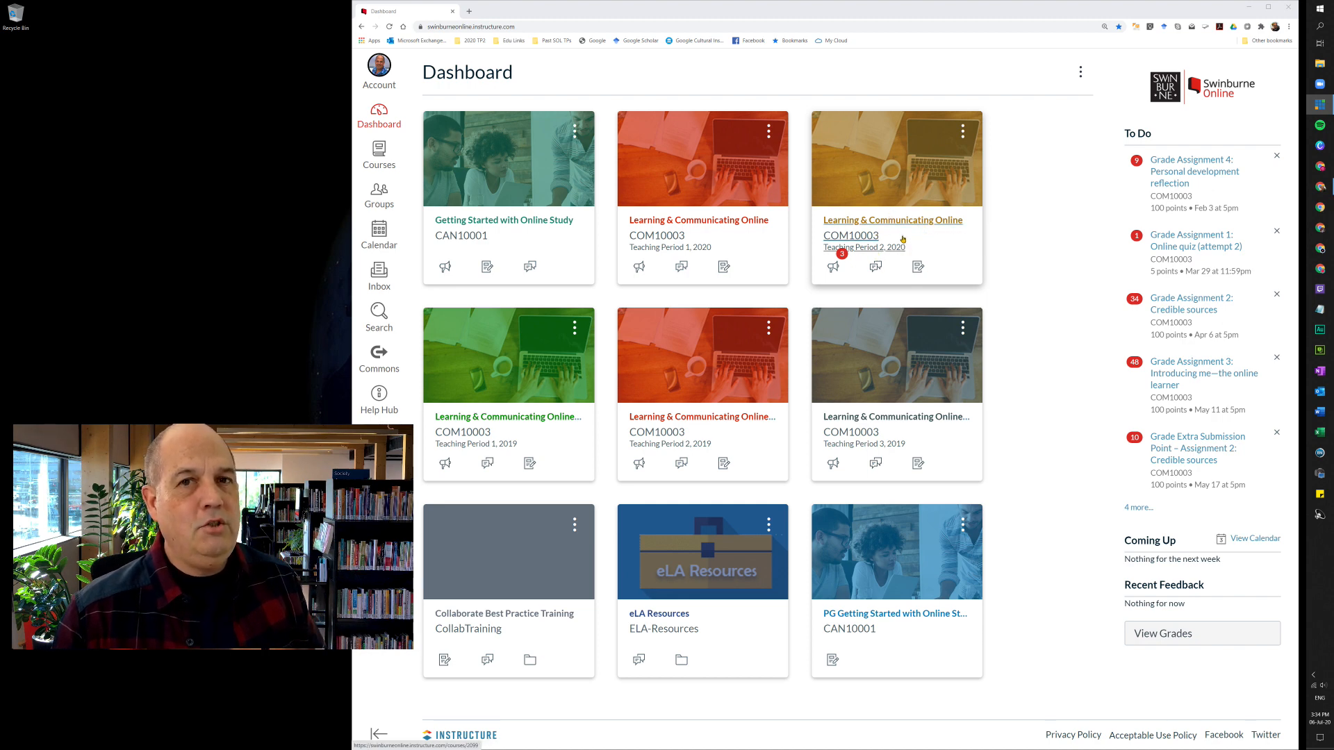
Open the COM10003 Teaching Period 2, 2020 course card from the Canvas Dashboard
click(892, 219)
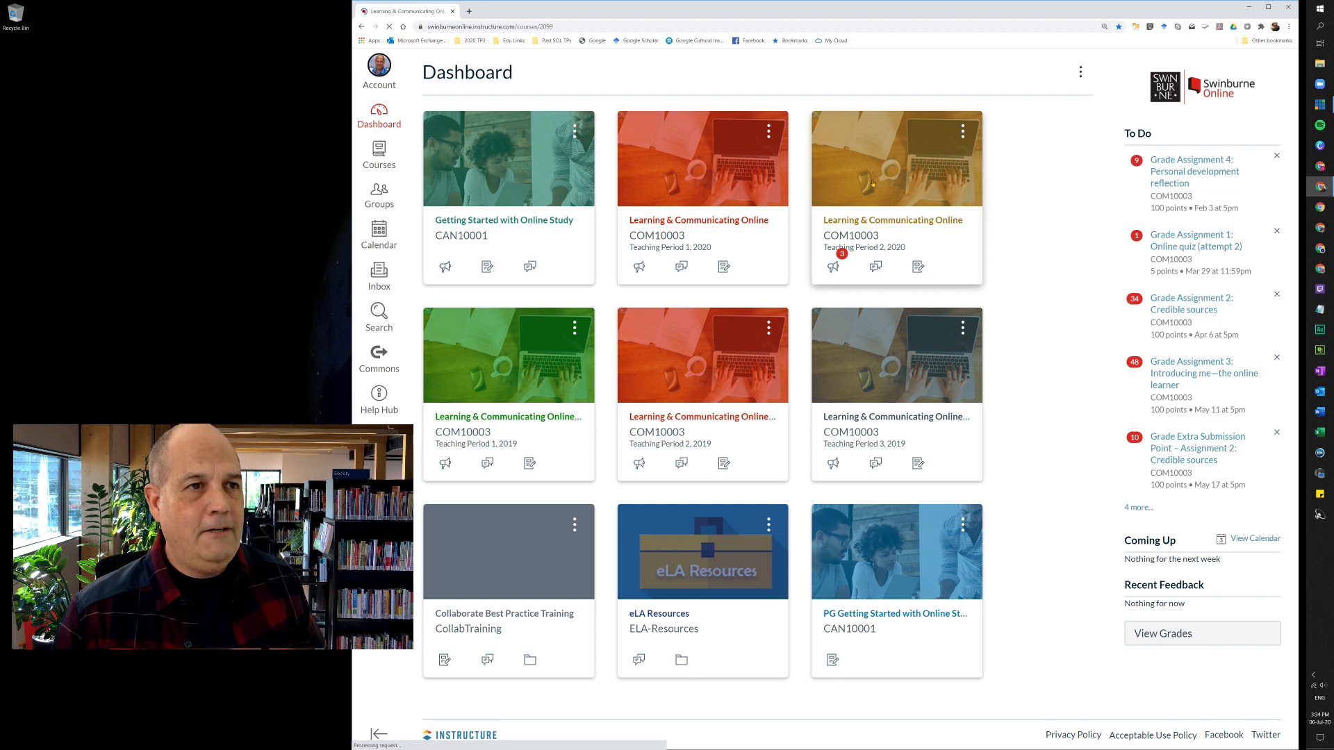
click(893, 220)
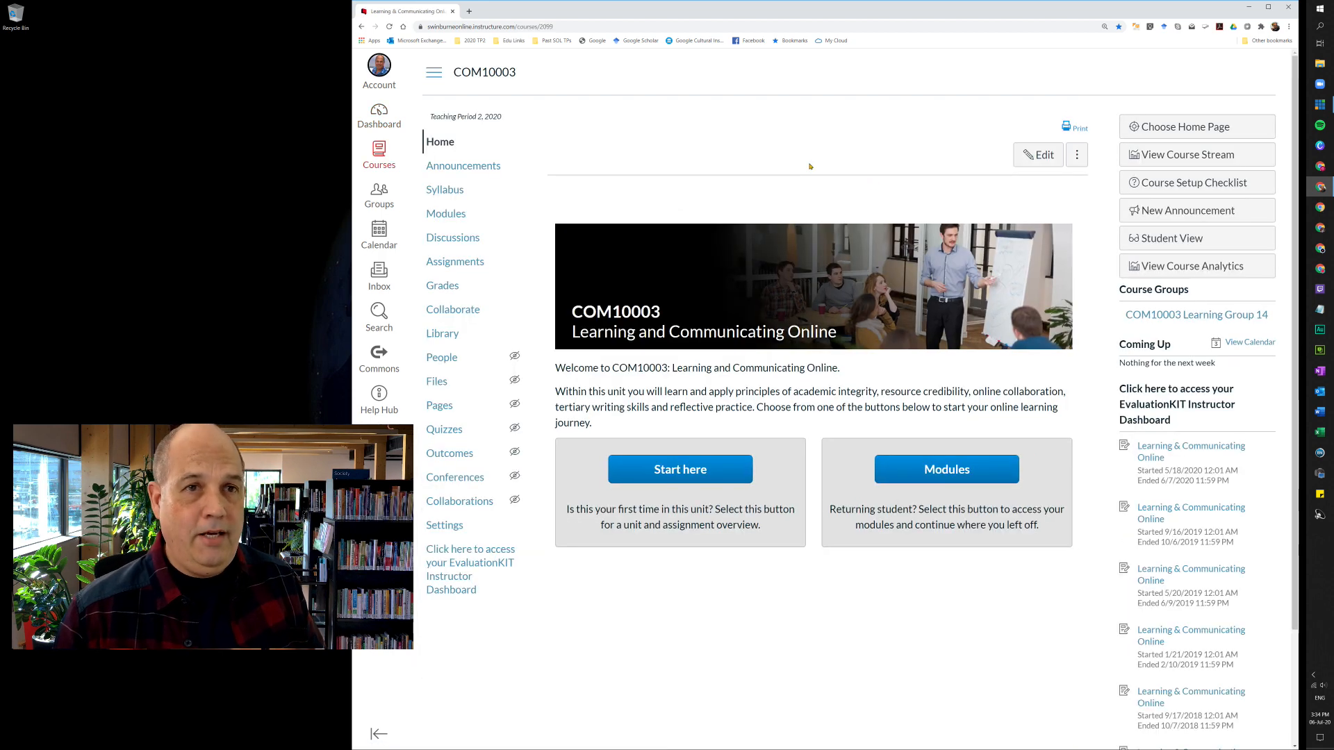
mouse_move(777, 110)
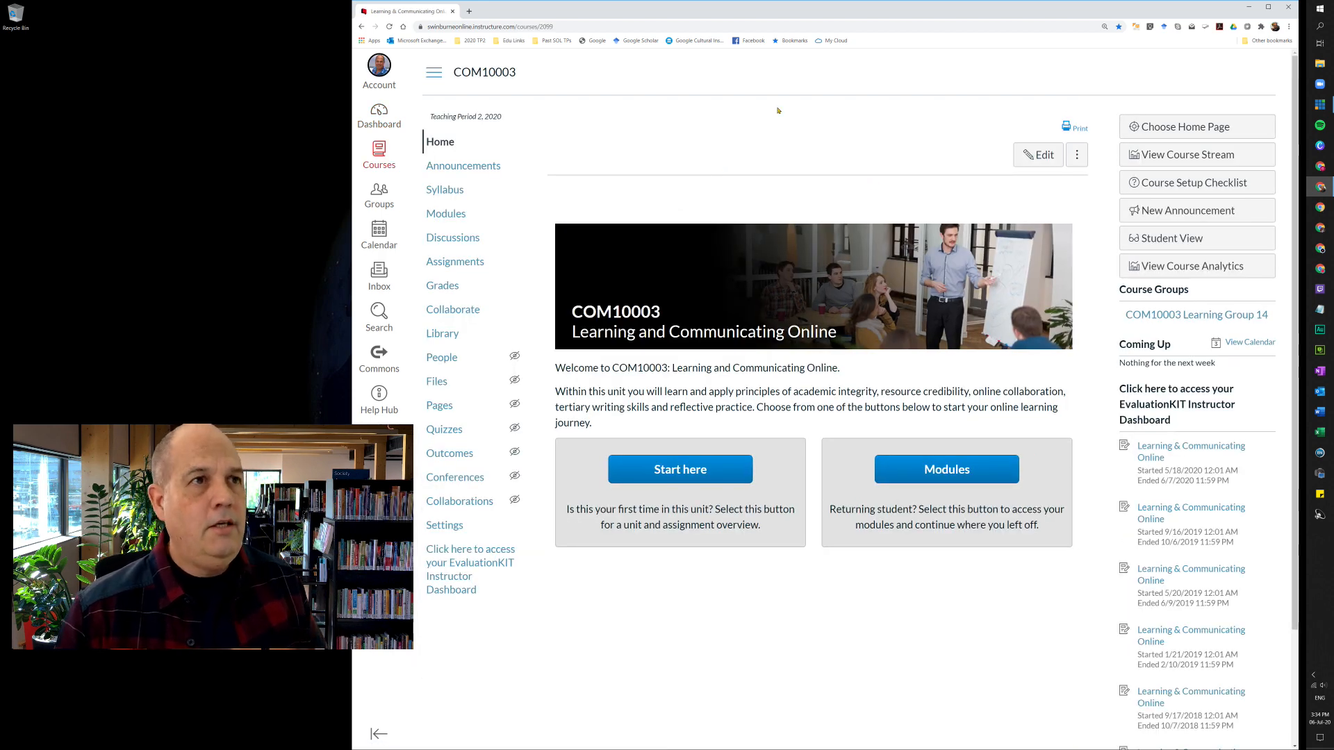
mouse_move(760, 125)
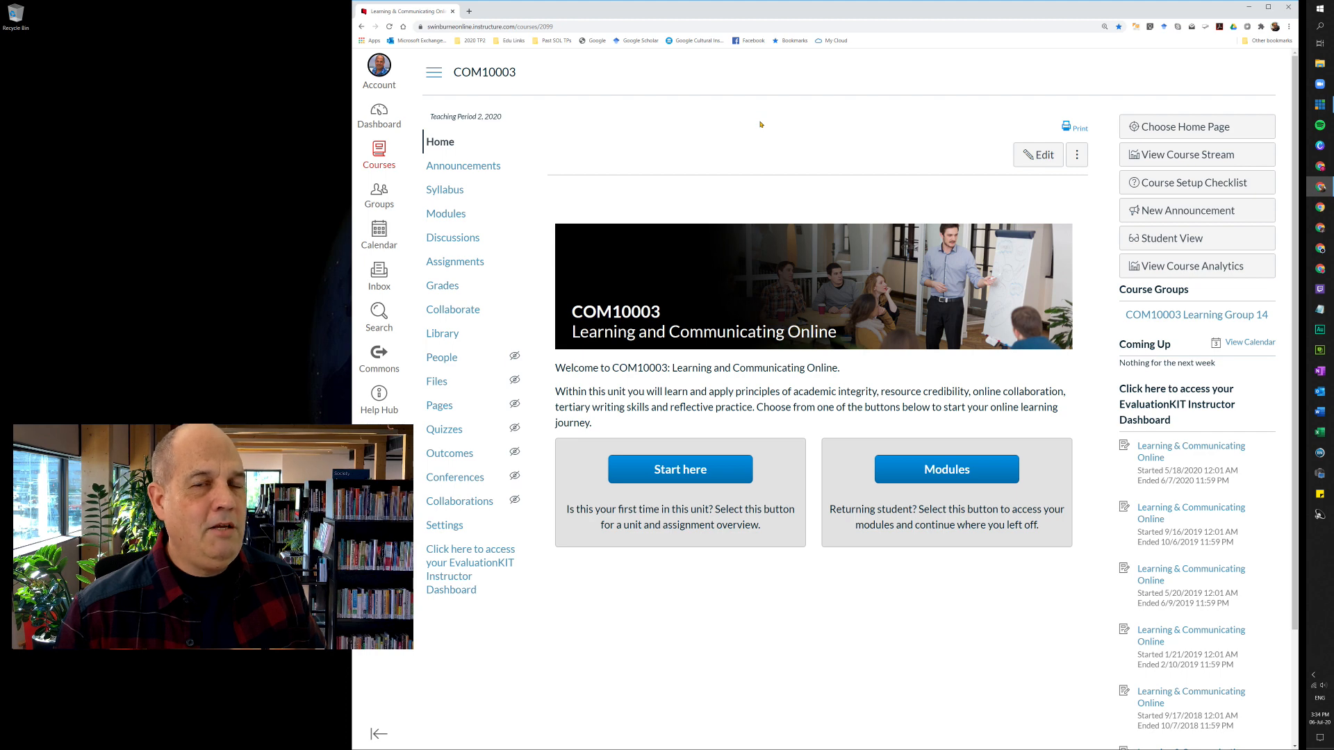
mouse_move(883, 44)
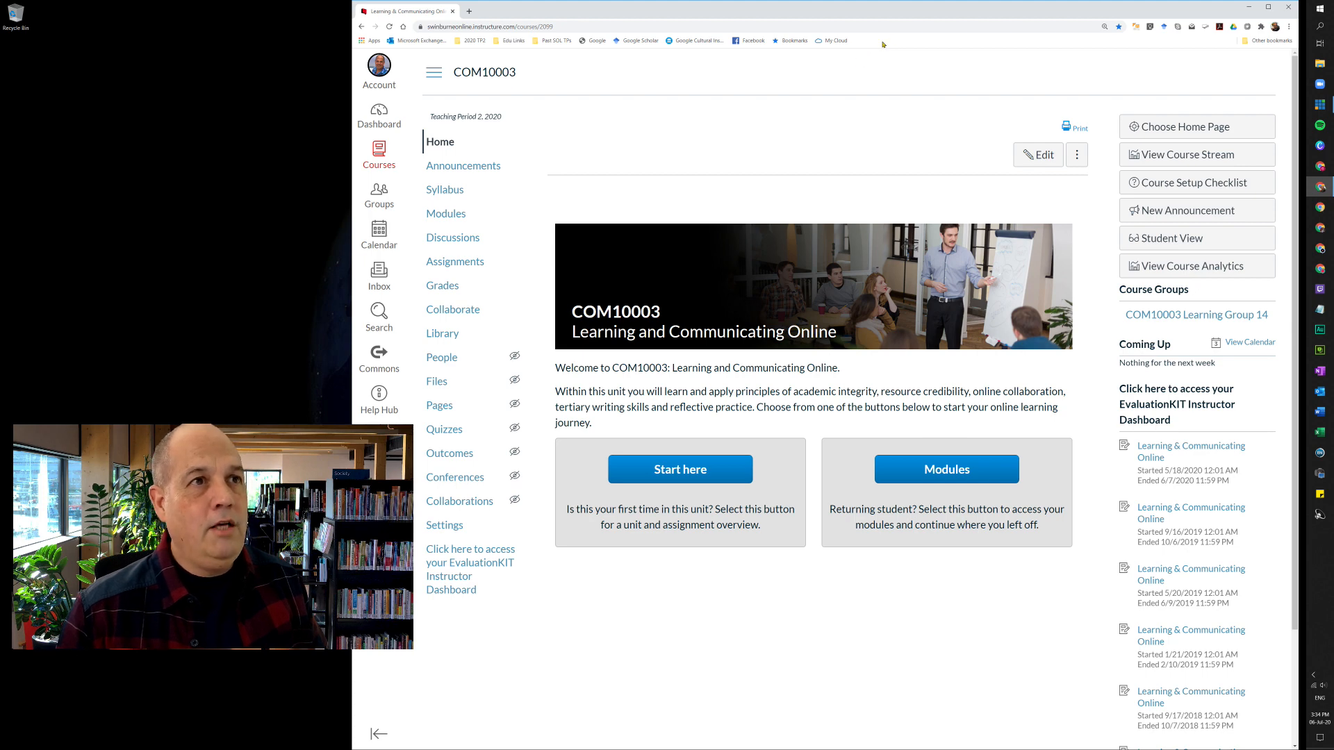
Create a bookmarks bar folder named COM10003 and save it
right_click(790, 40)
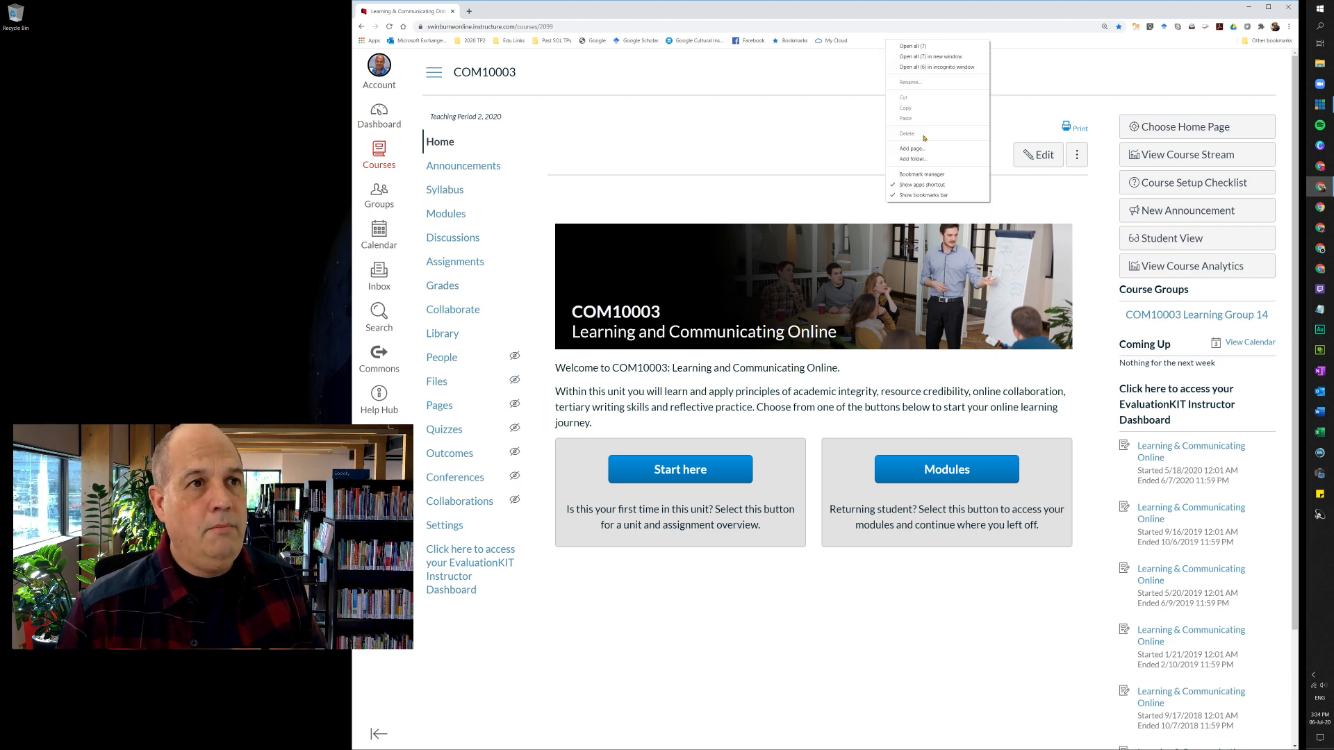
click(911, 159)
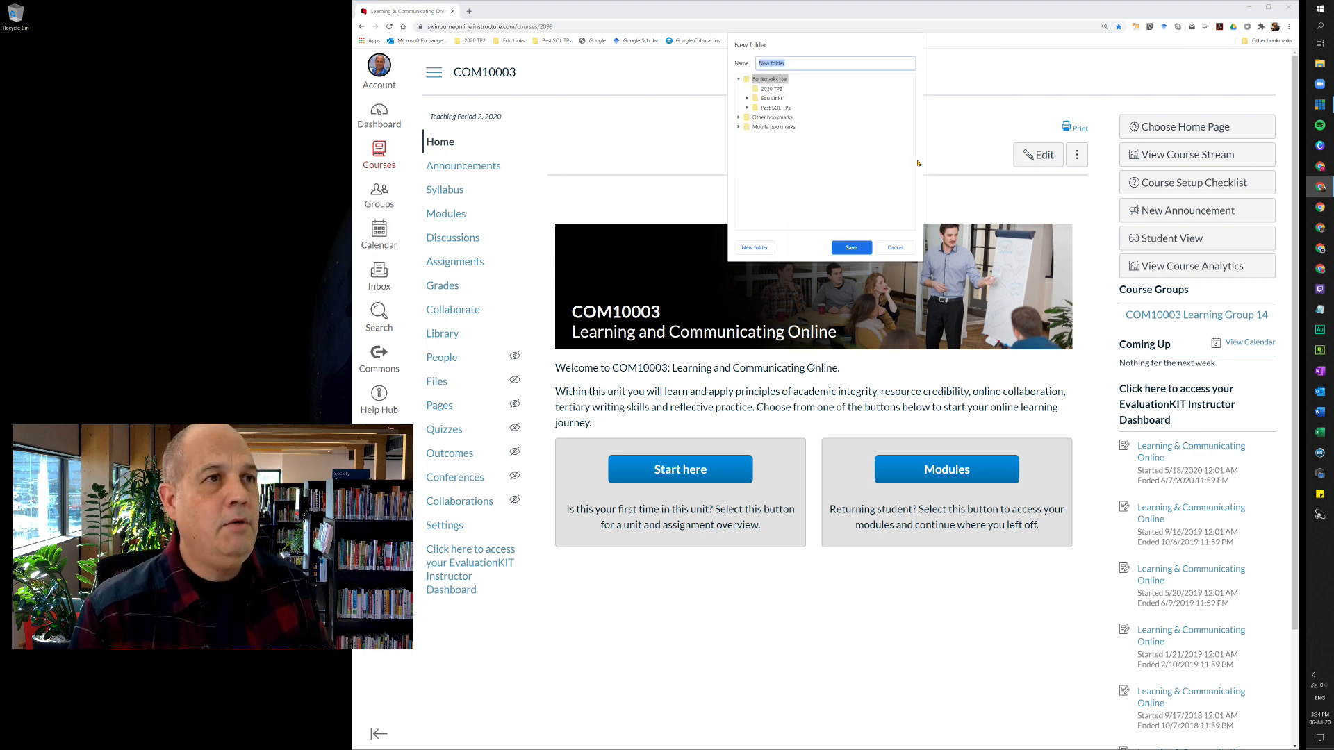
text(COM10003)
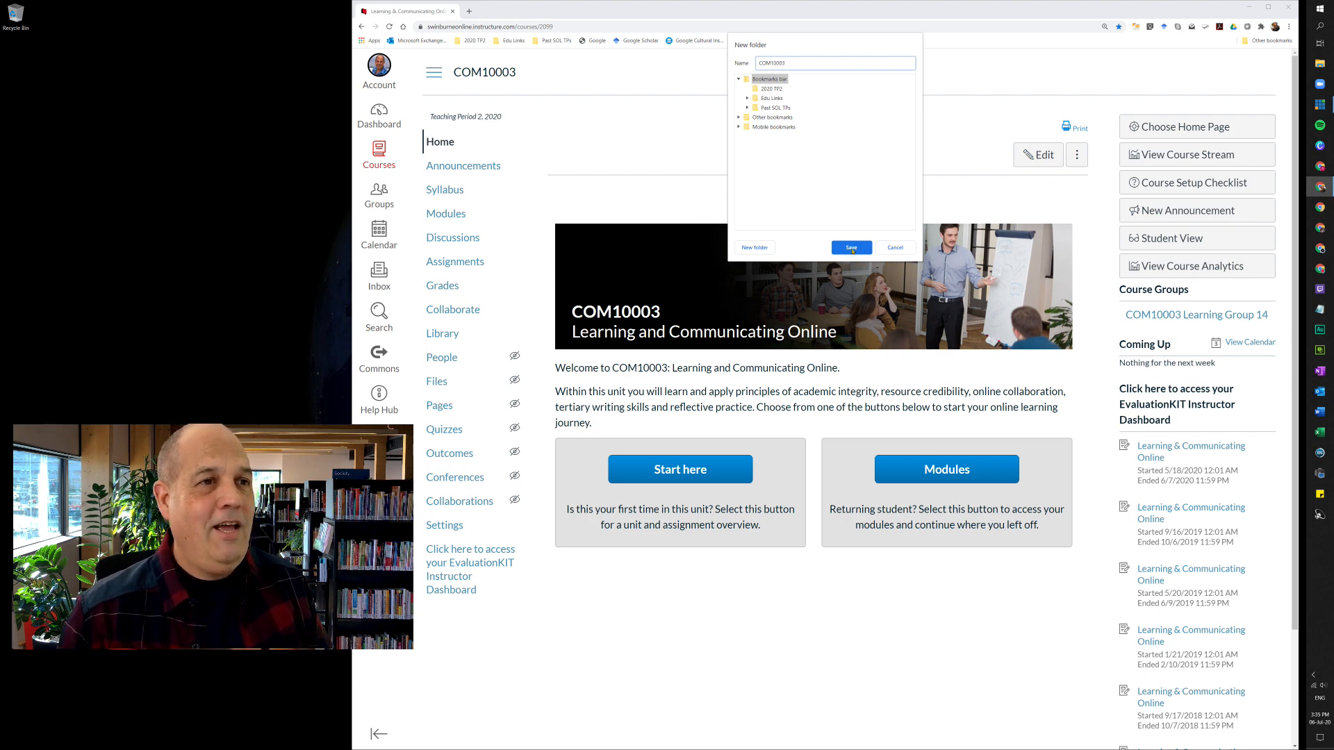
click(851, 248)
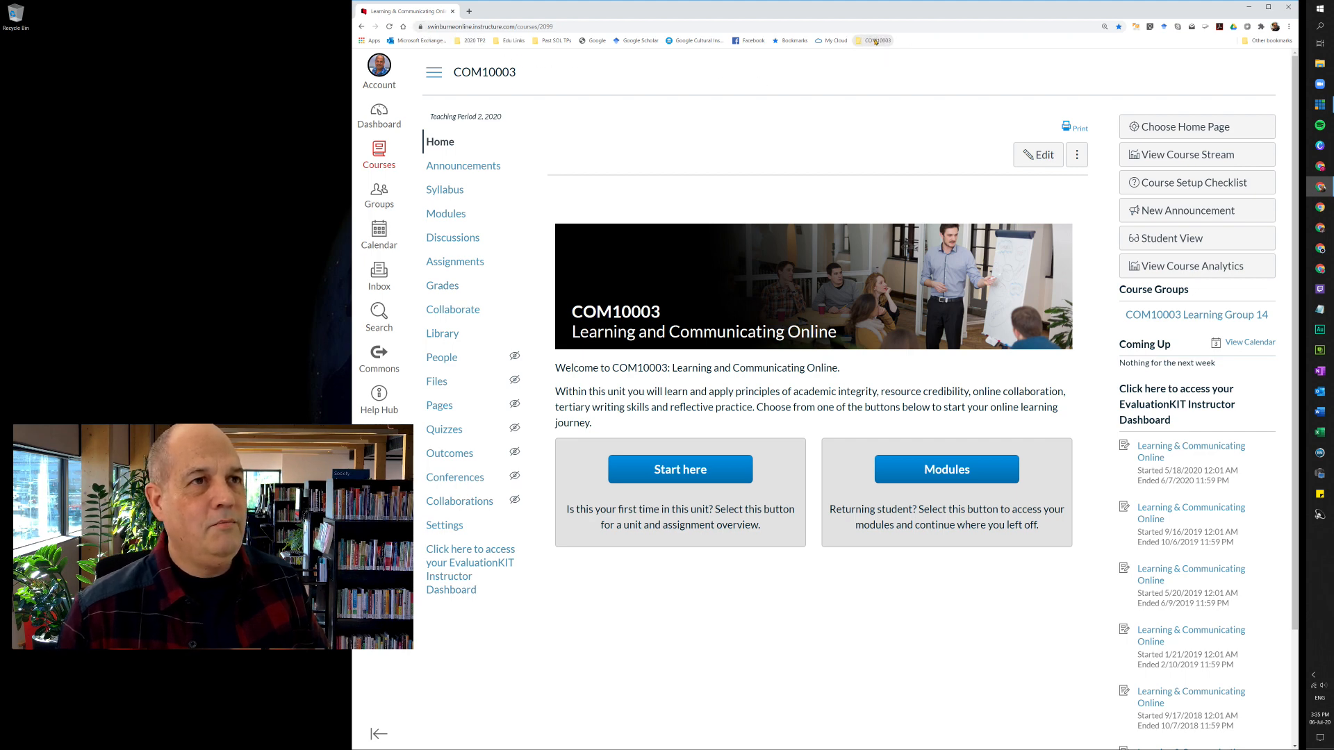
mouse_move(874, 40)
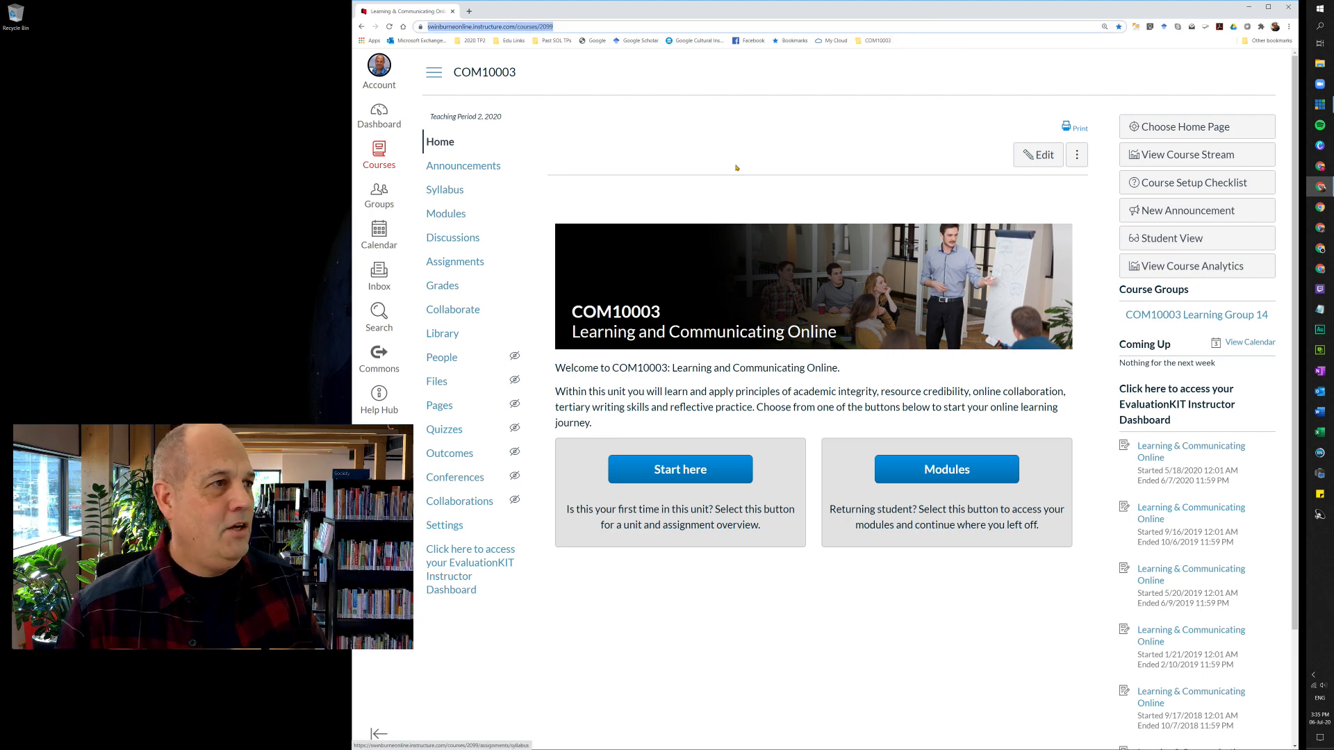
mouse_move(668, 135)
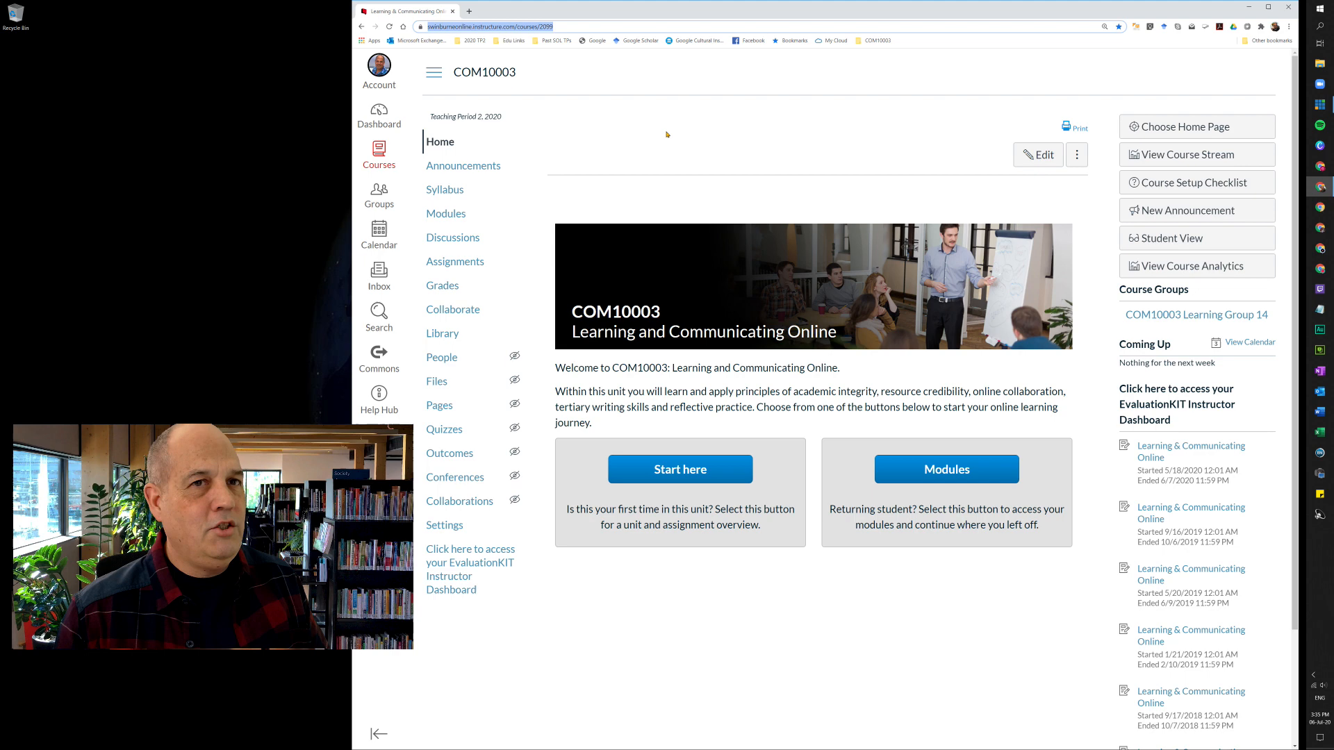
mouse_move(464, 166)
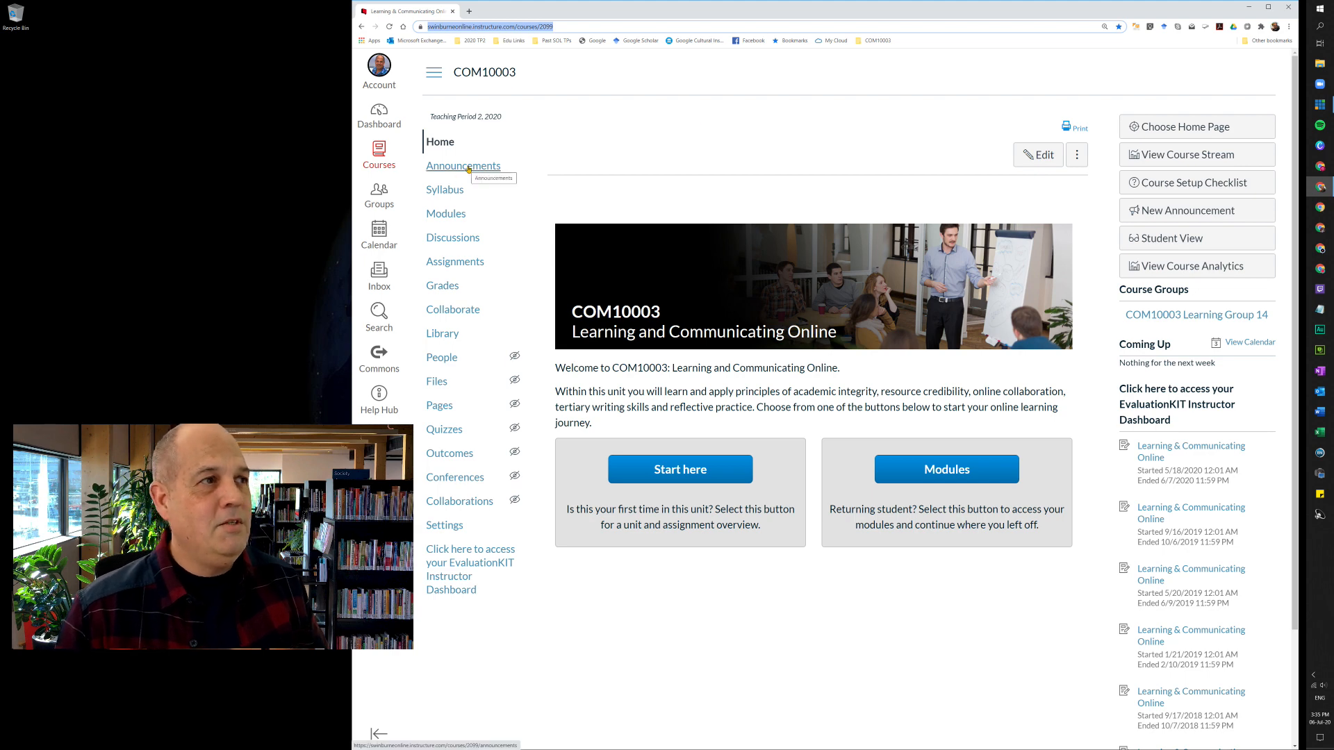
Go to the COM10003 course's Announcements page from the course navigation
click(463, 165)
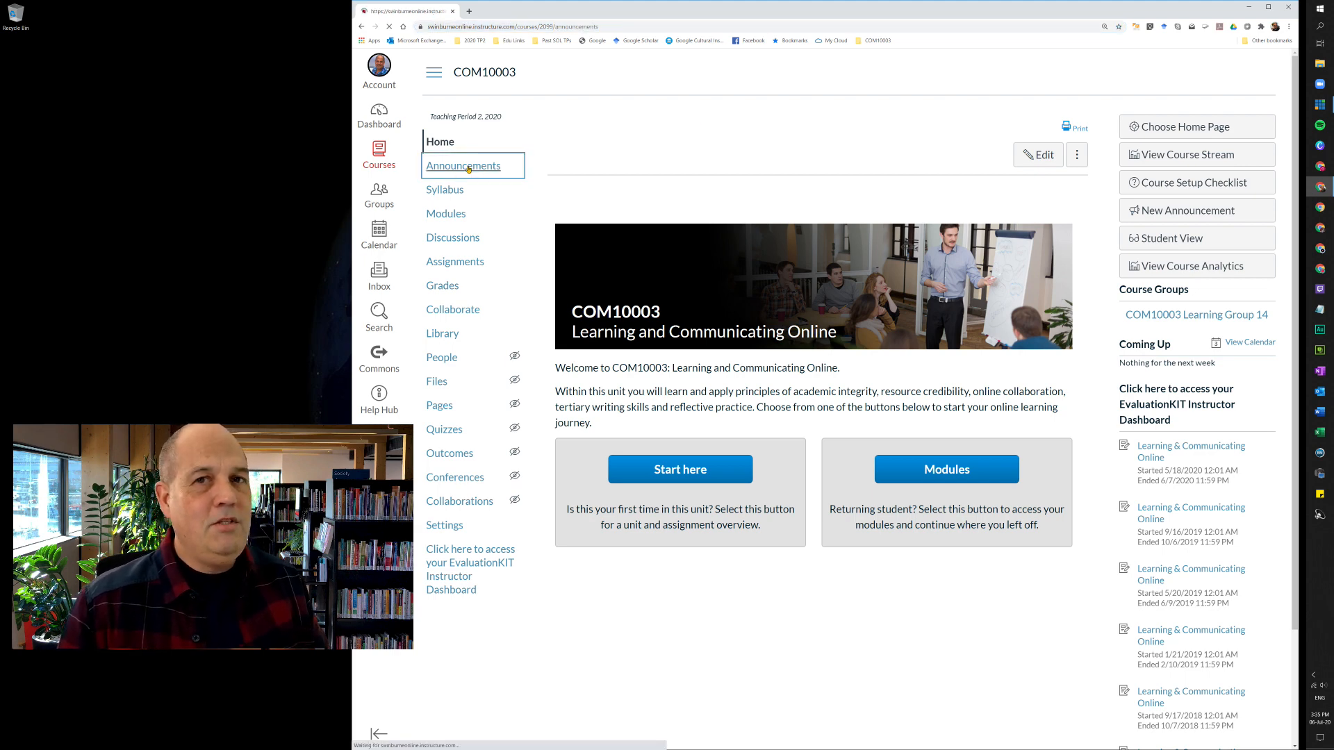
click(464, 165)
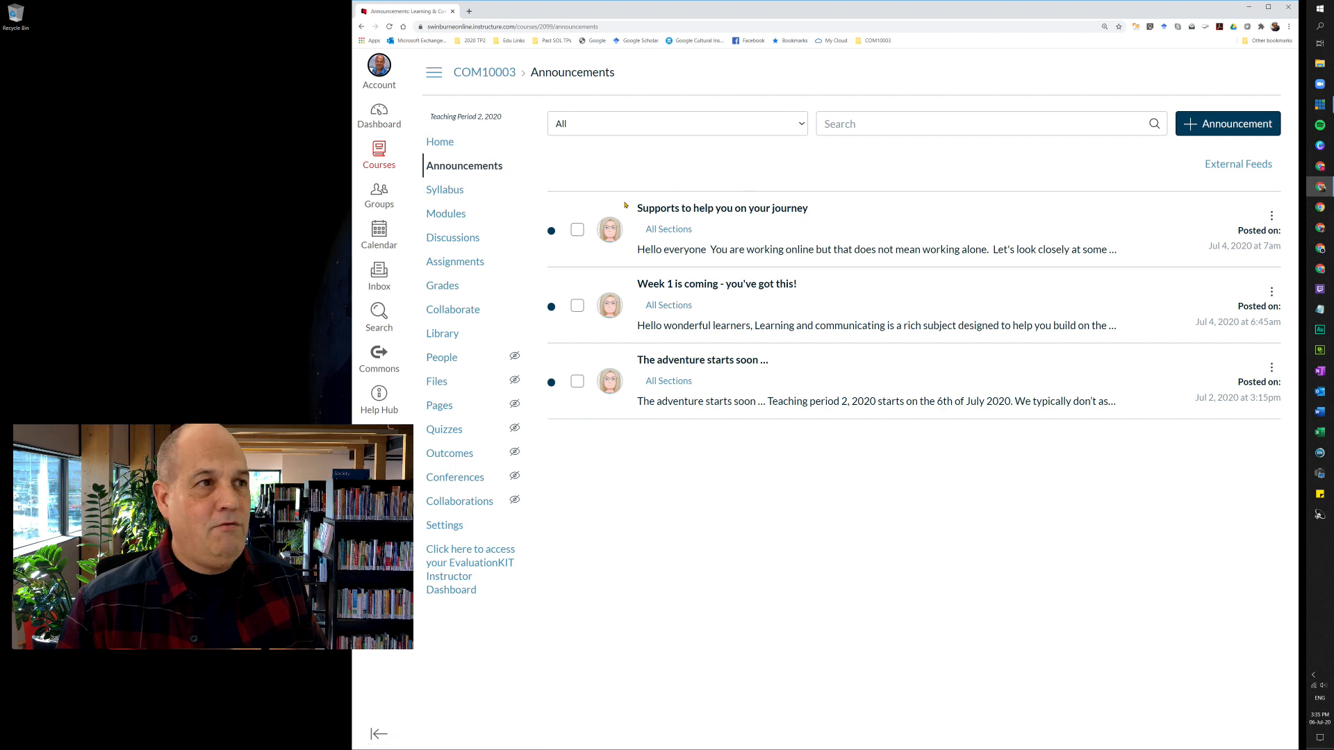
mouse_move(701, 337)
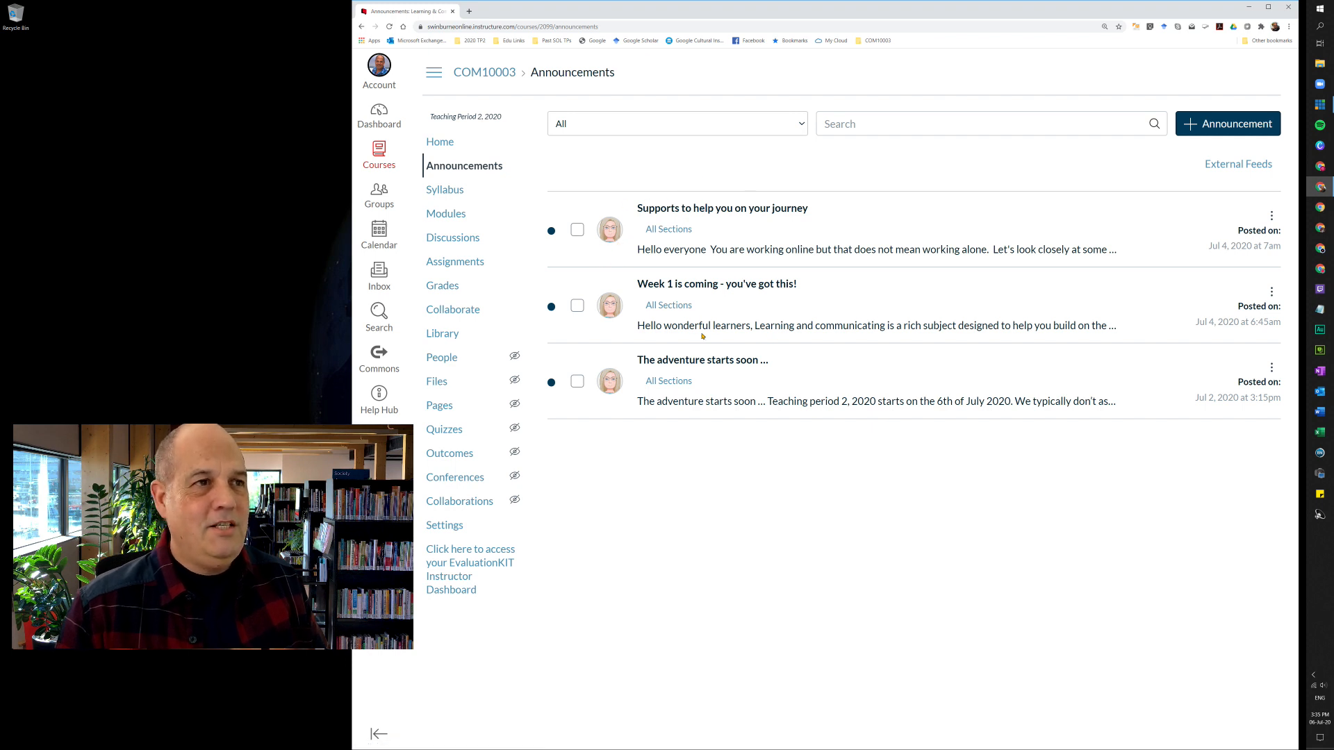
mouse_move(612, 180)
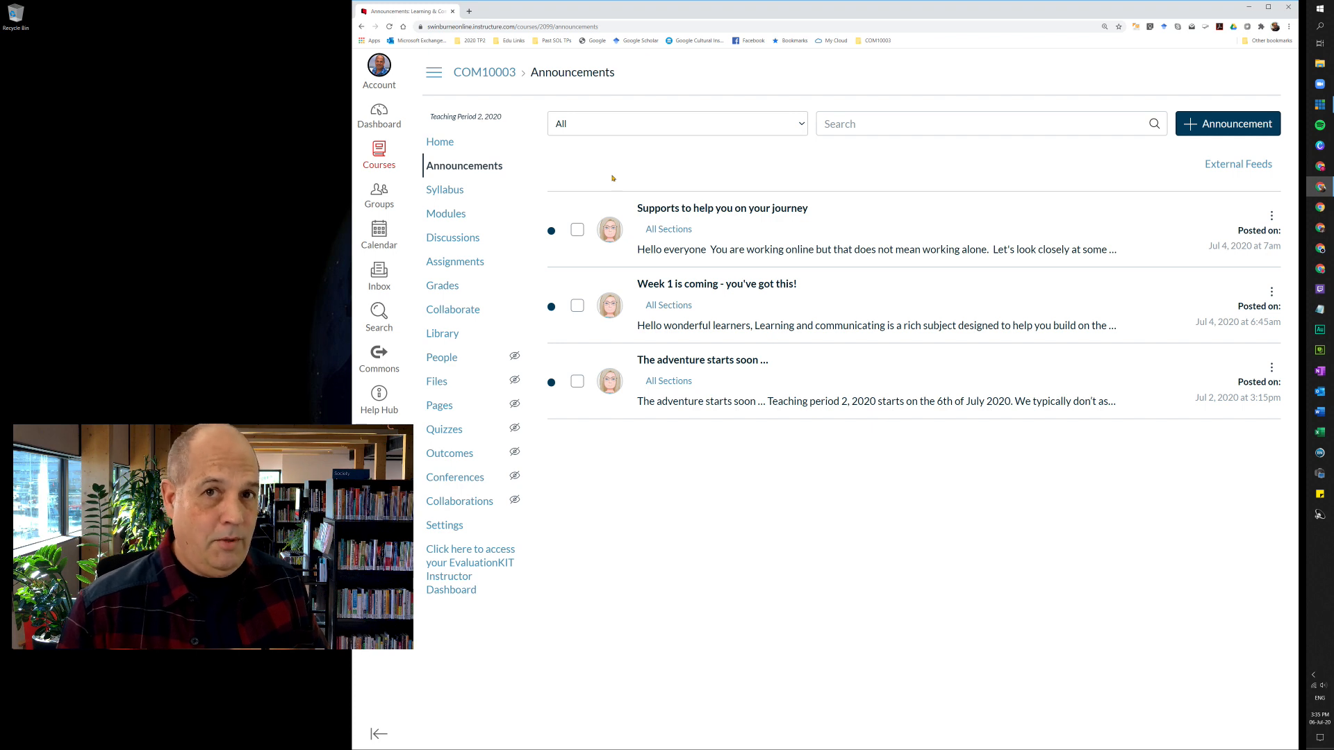
mouse_move(378, 196)
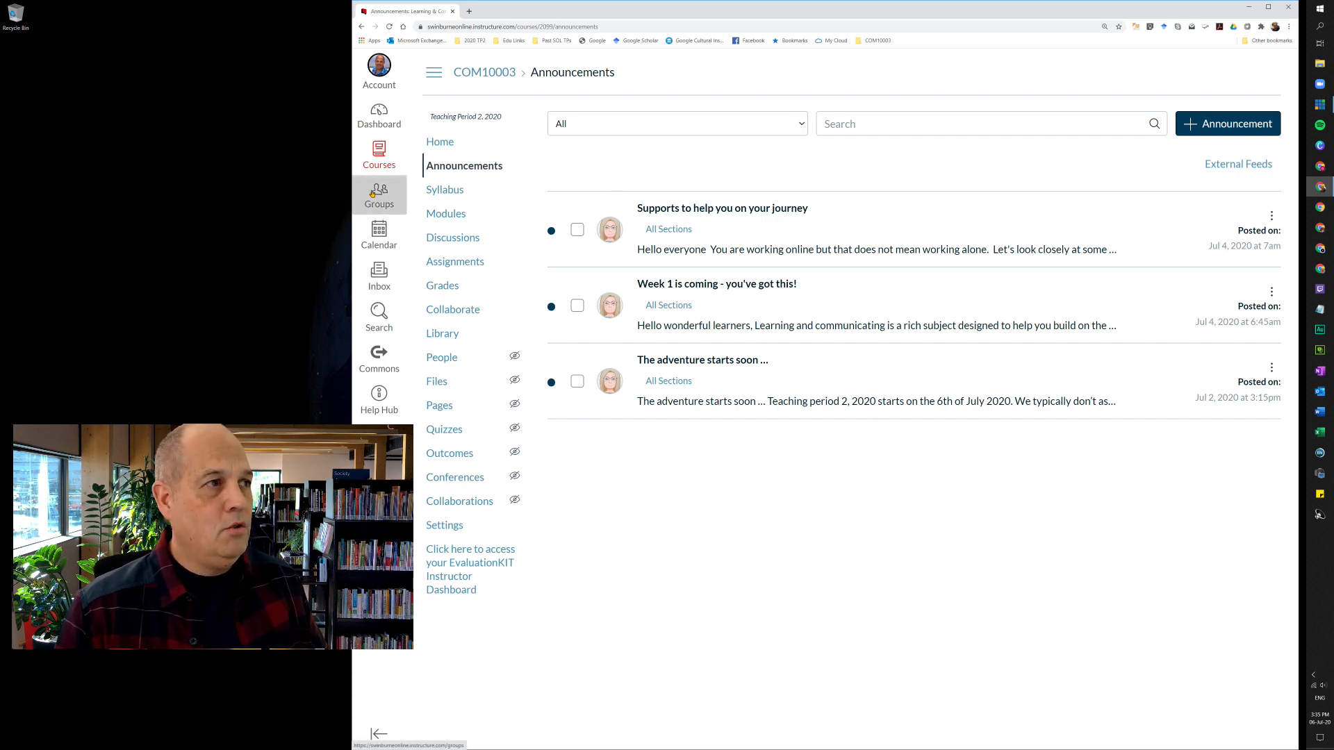
Reach COM10003 Learning Group 14's home page through the Groups tray
click(378, 194)
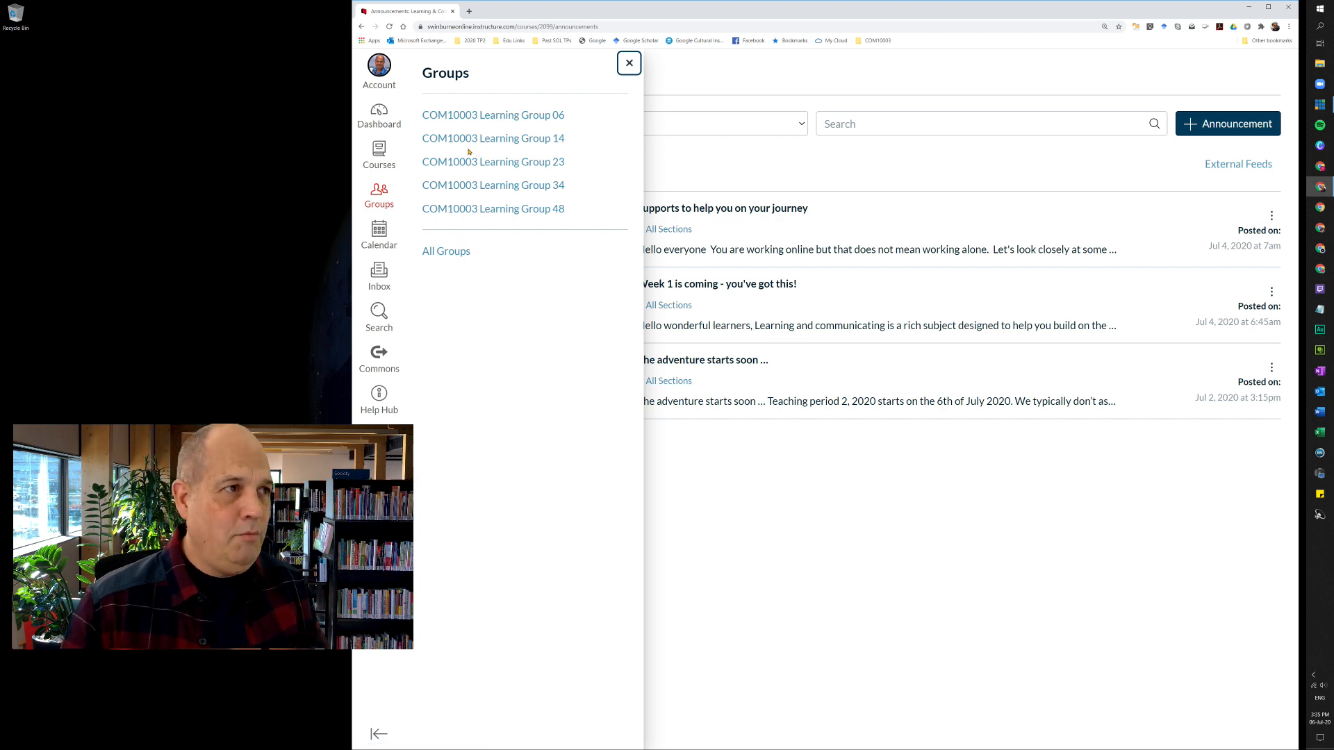
mouse_move(492, 138)
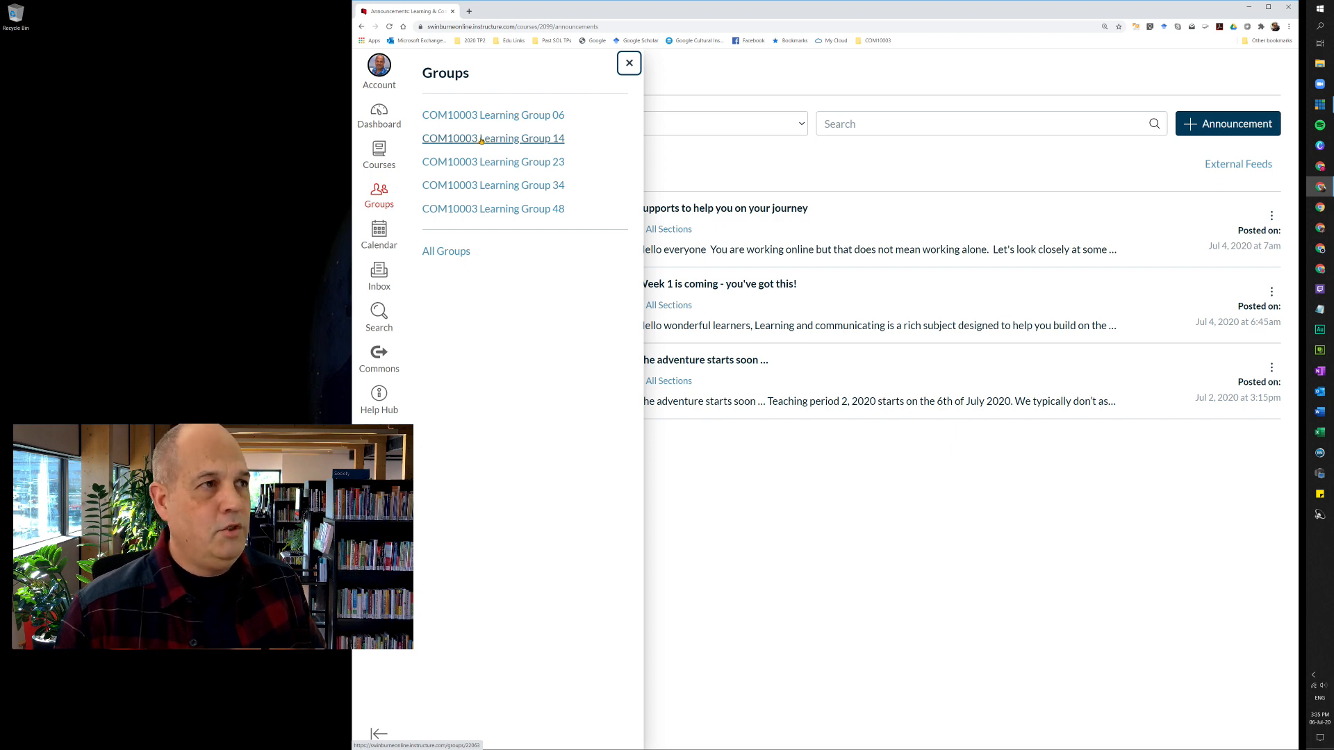
click(492, 137)
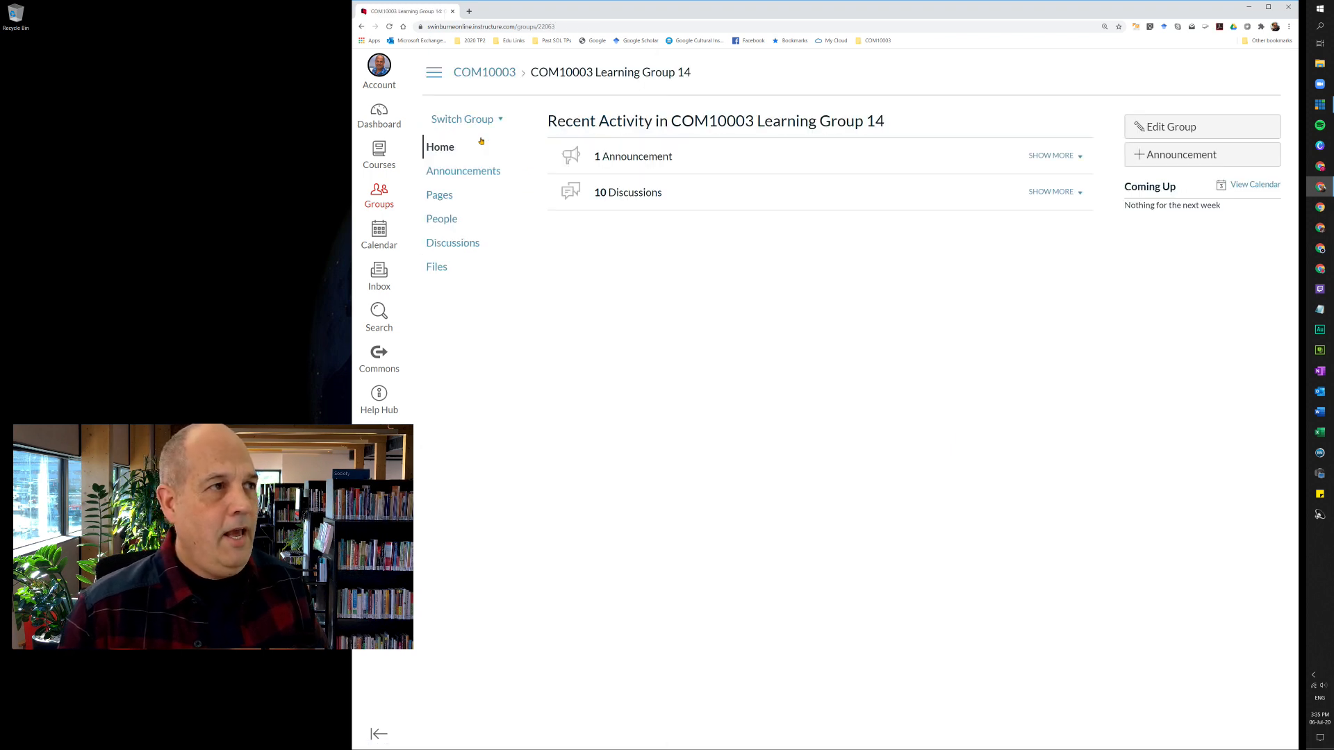
mouse_move(658, 260)
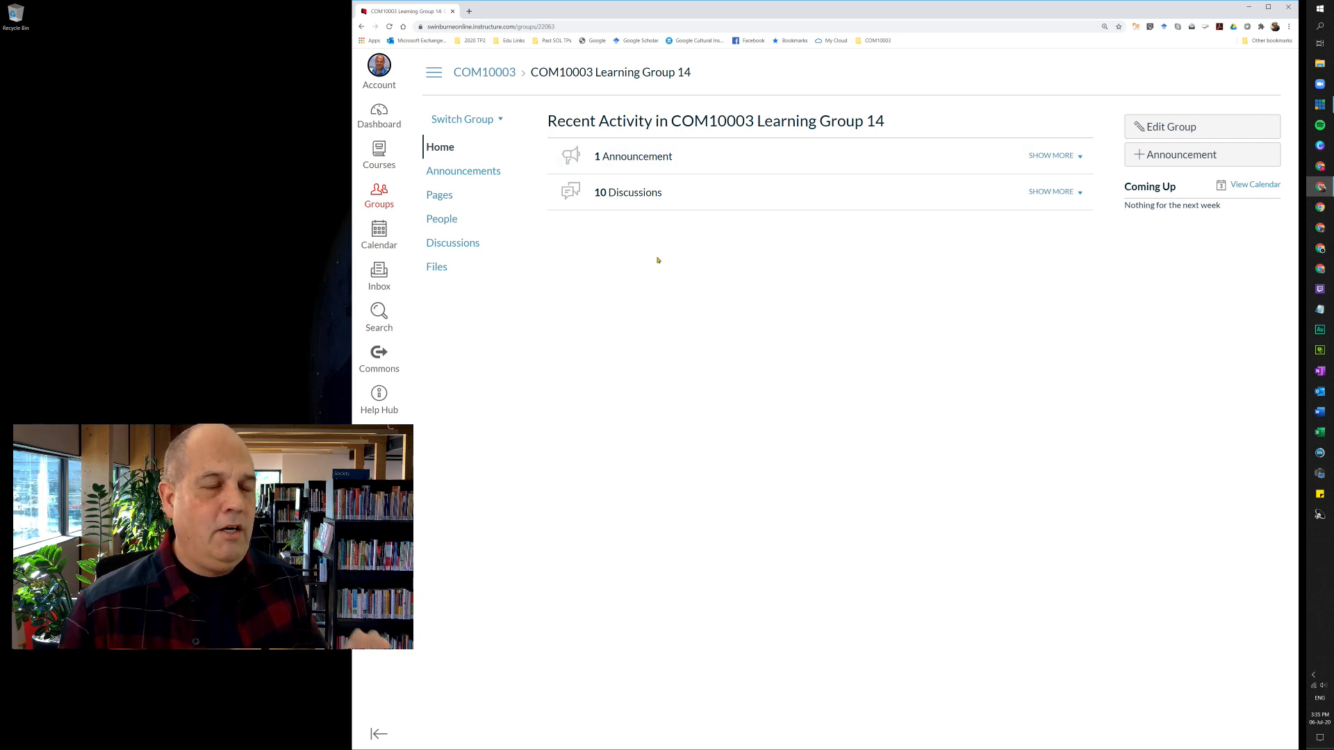
mouse_move(601, 267)
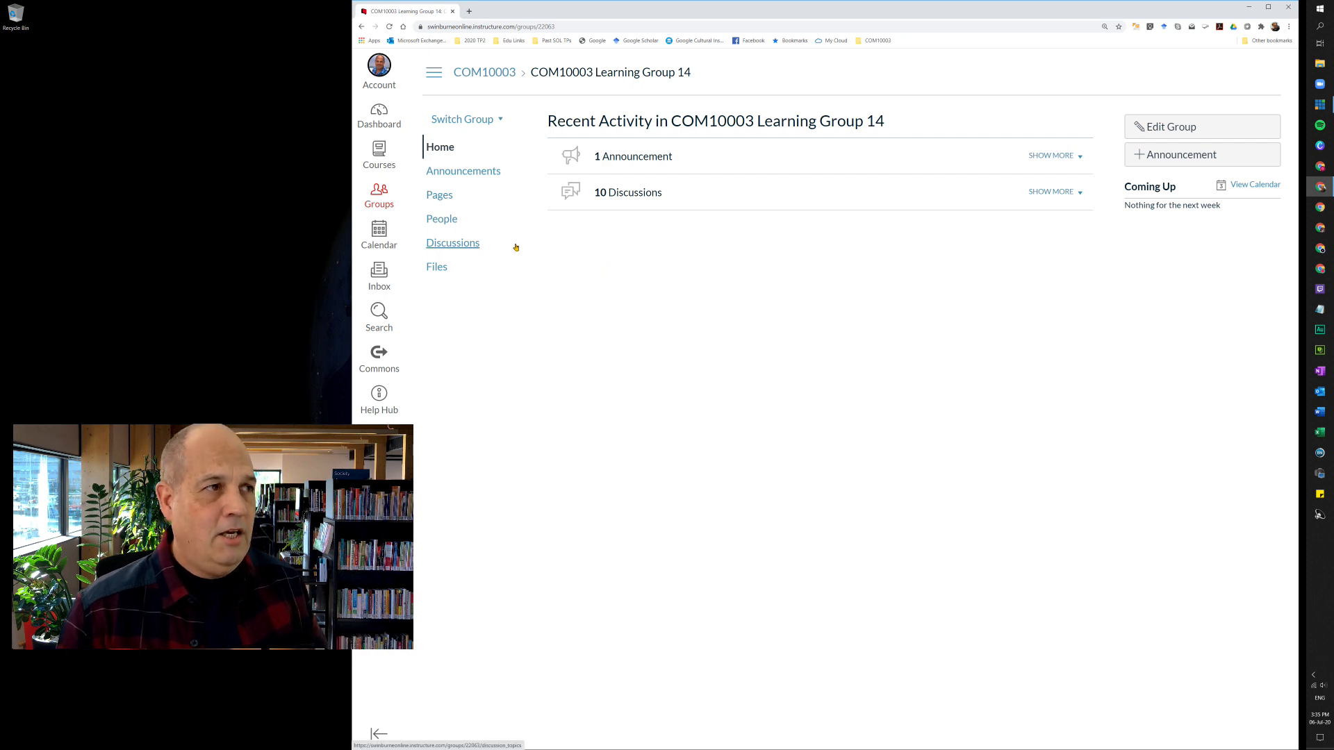
mouse_move(463, 169)
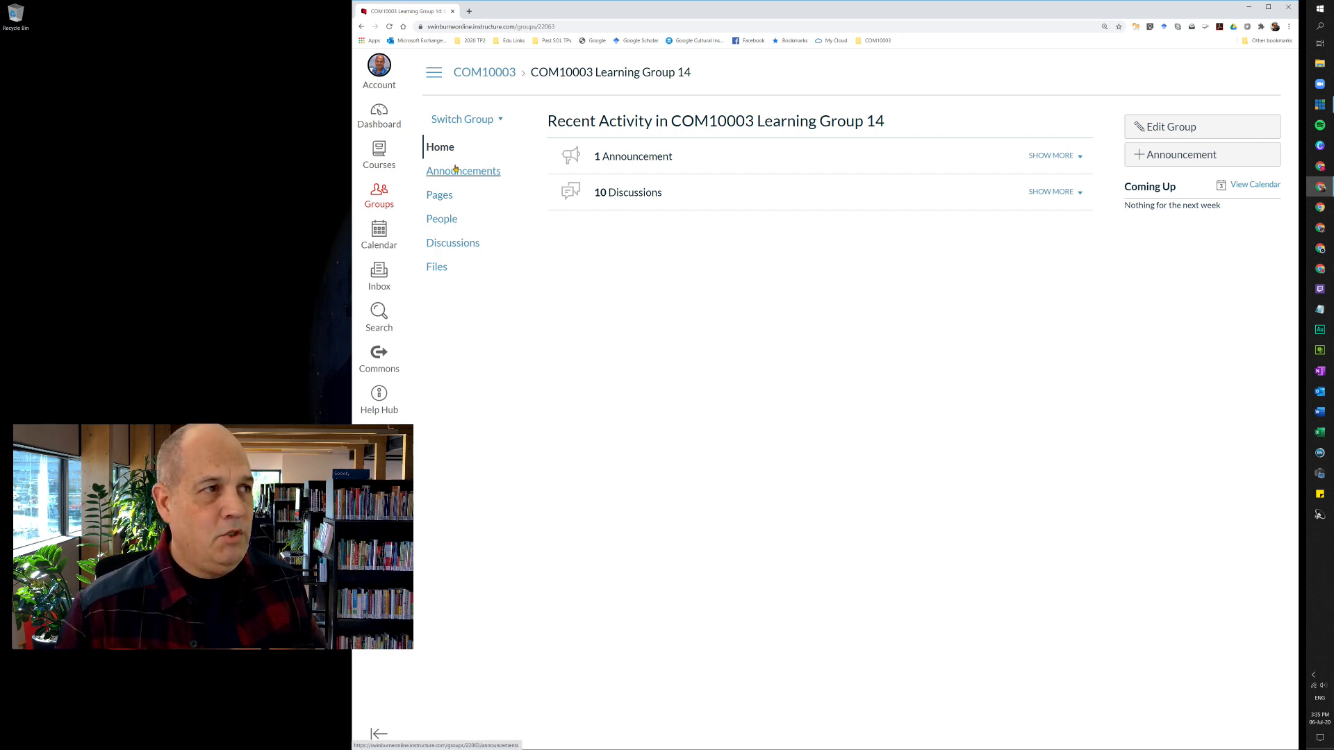
click(463, 170)
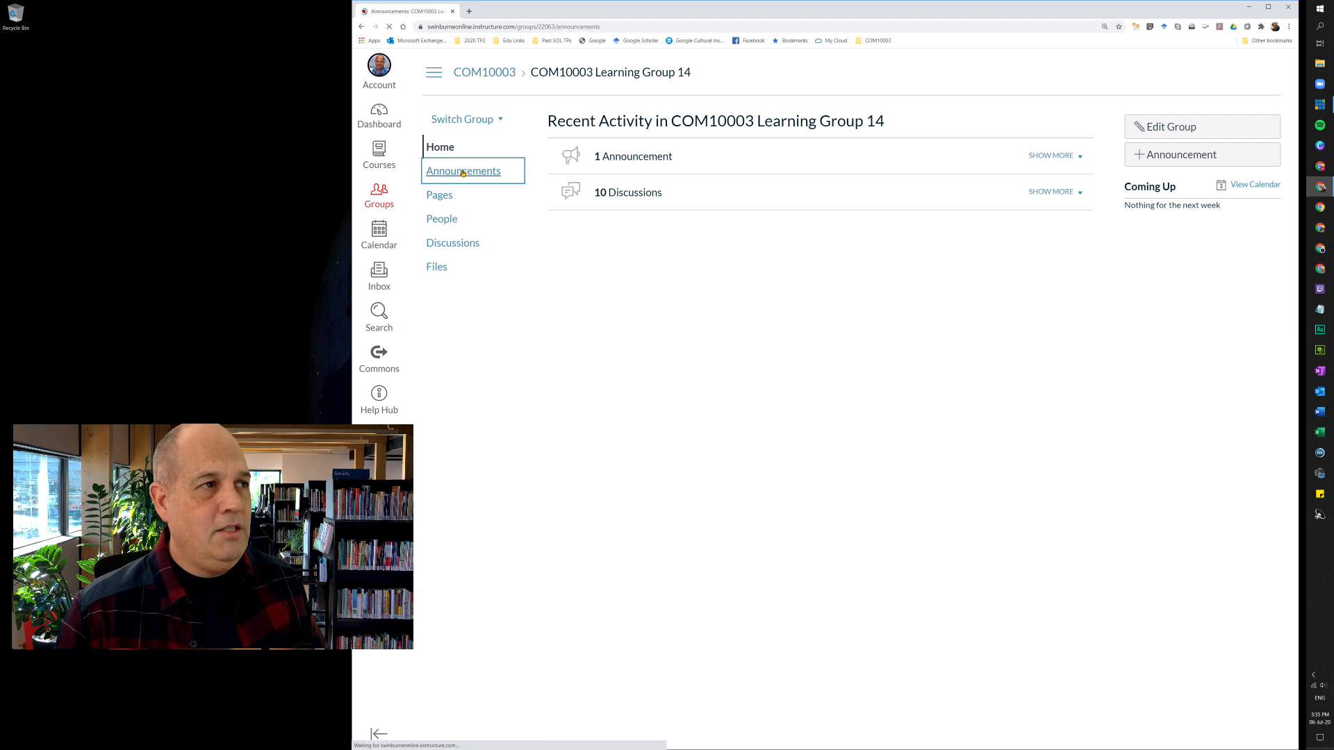
Go to Learning Group 14's Announcements page showing the getting-started checklist
click(465, 171)
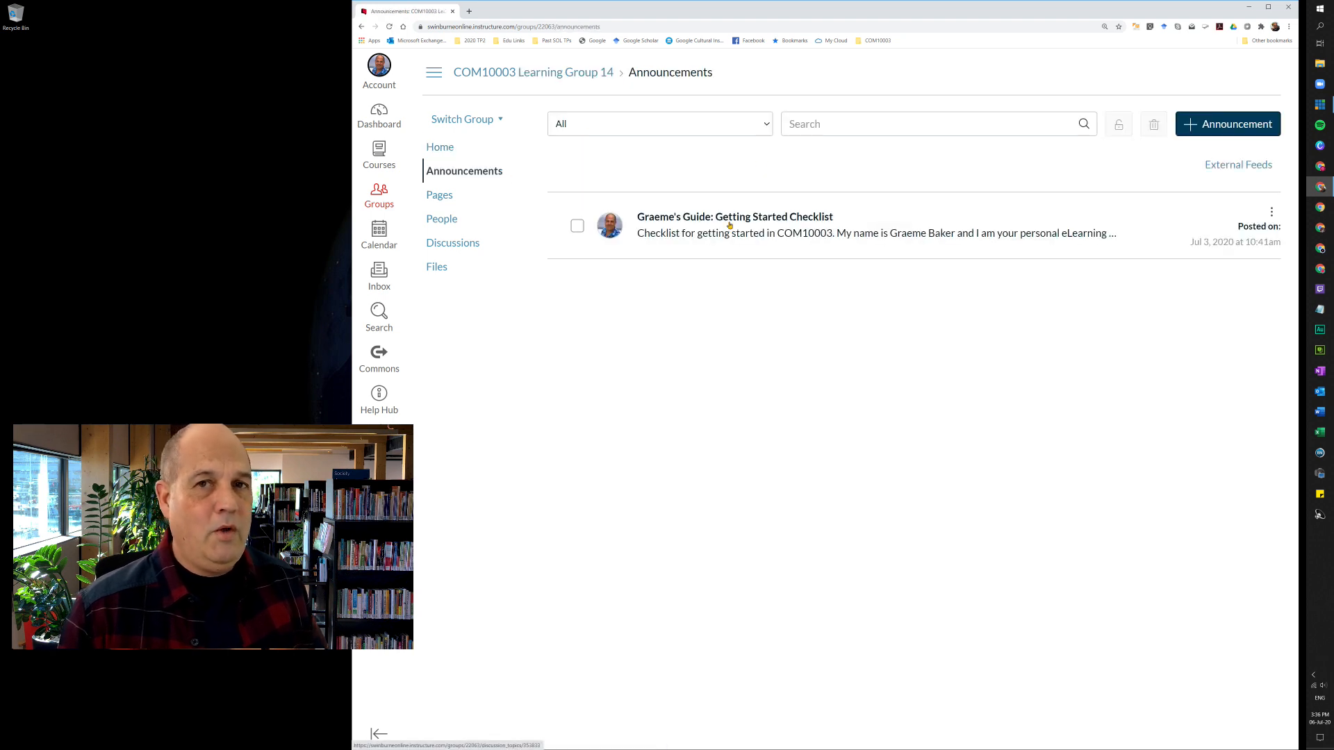
mouse_move(688, 203)
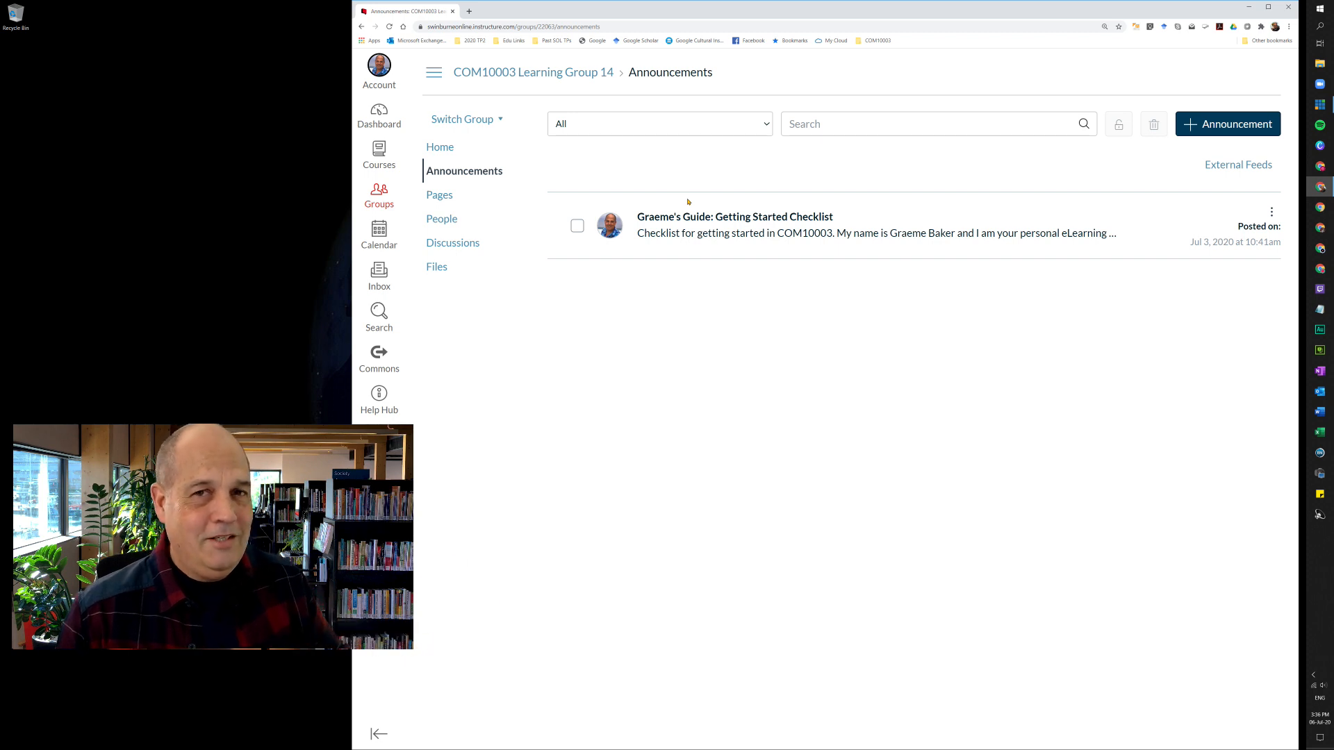
mouse_move(674, 271)
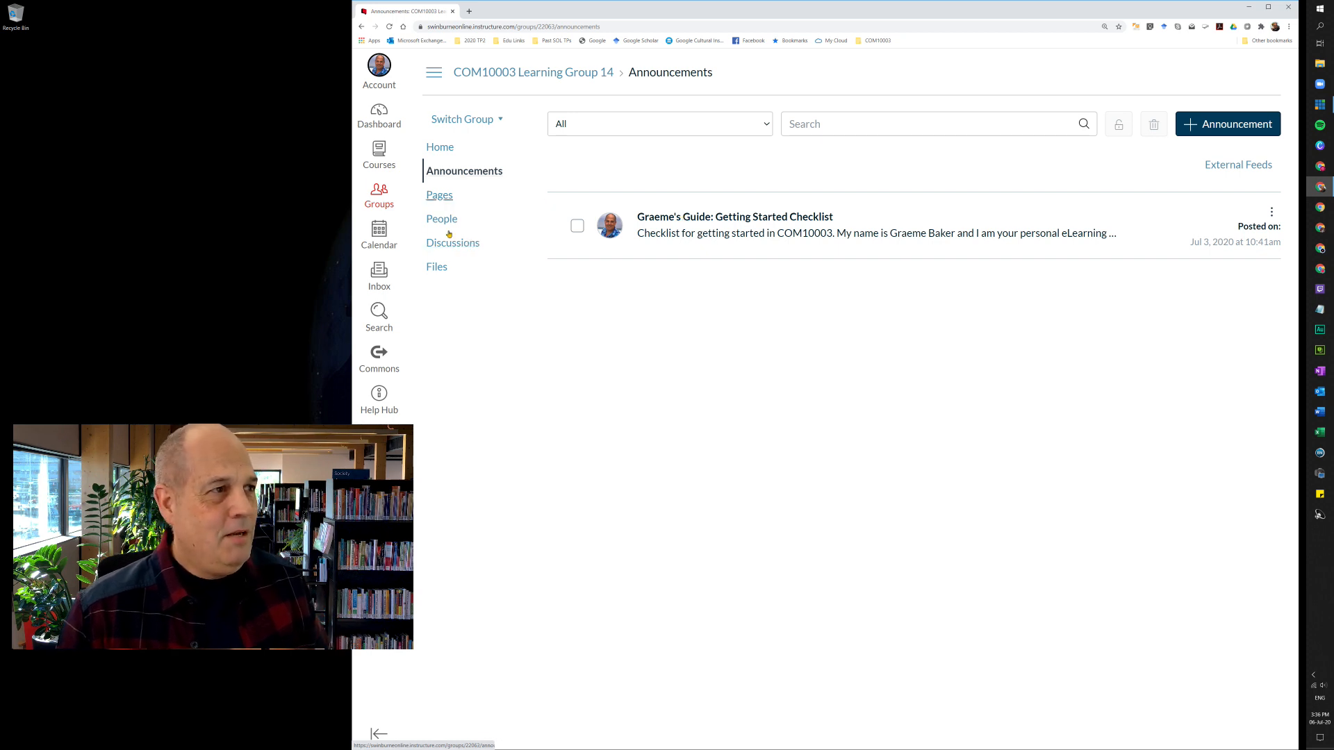
mouse_move(453, 242)
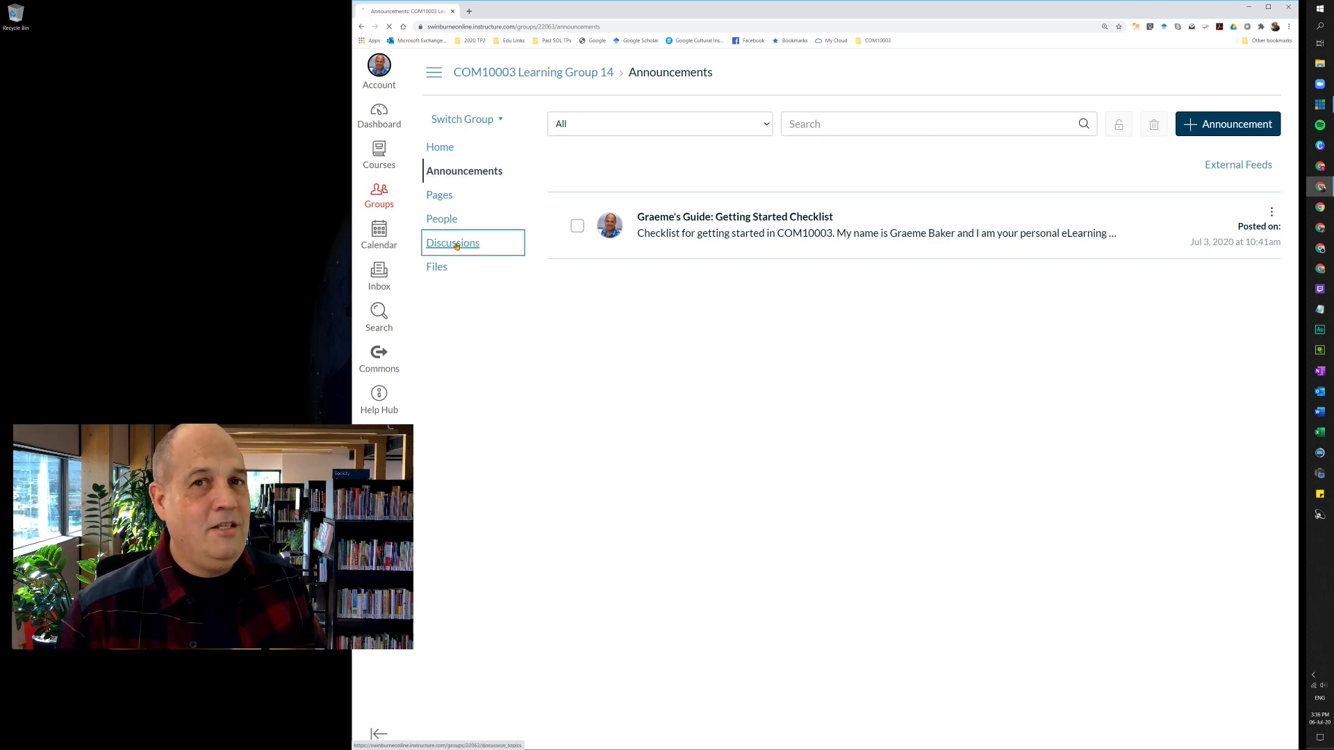
Go to Learning Group 14's Discussions page listing its pinned discussions
click(452, 242)
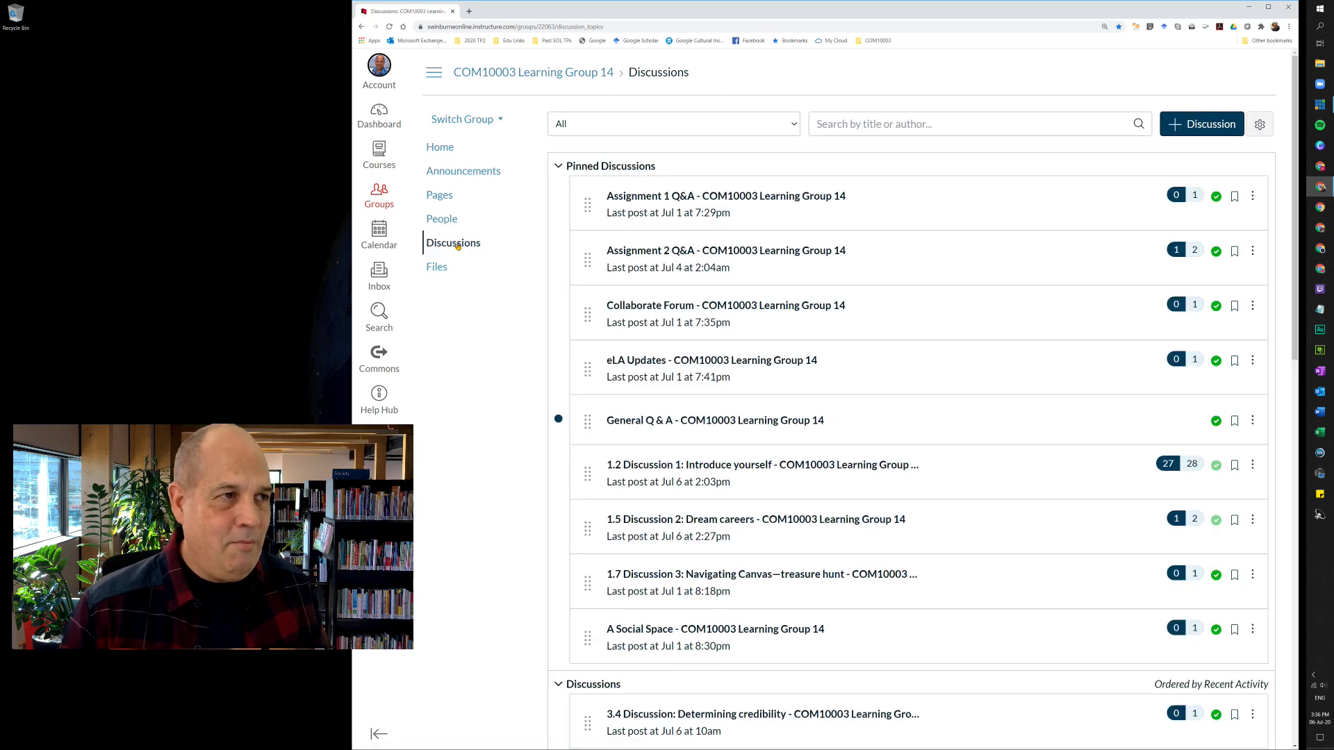
mouse_move(534, 71)
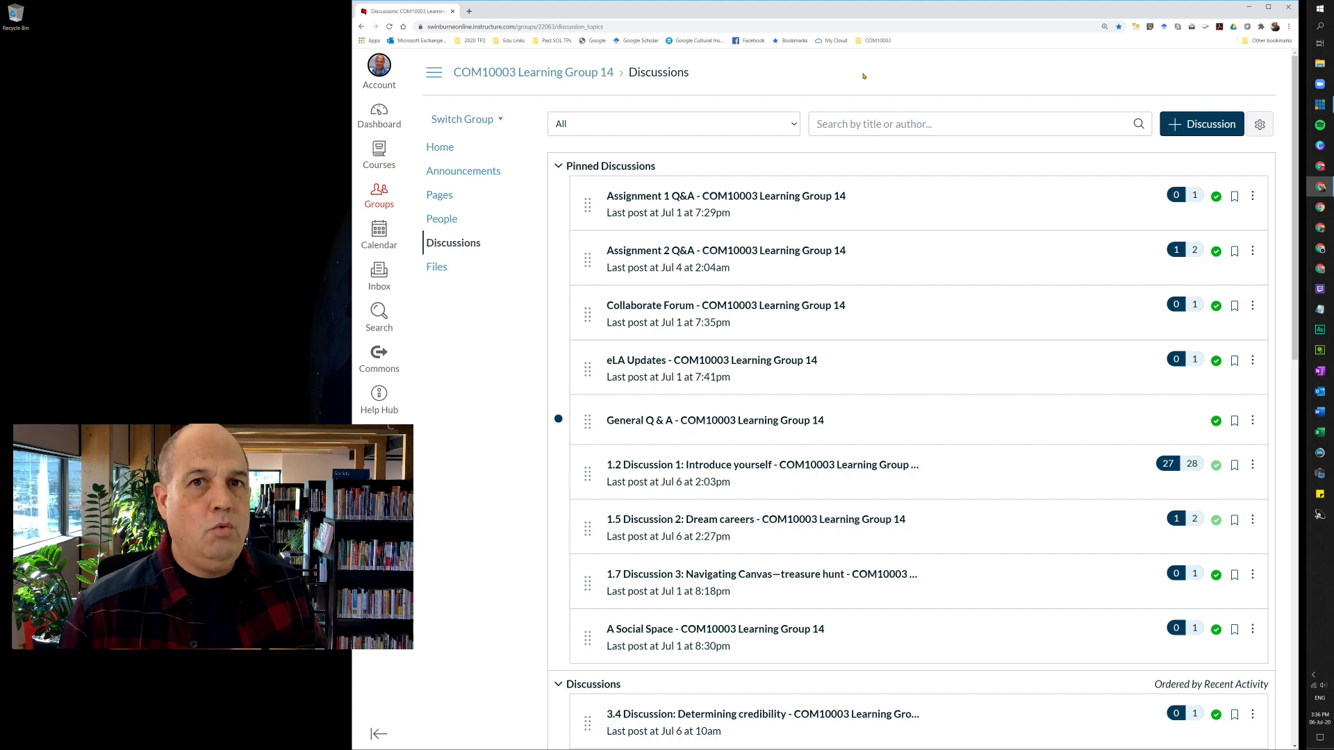
mouse_move(876, 41)
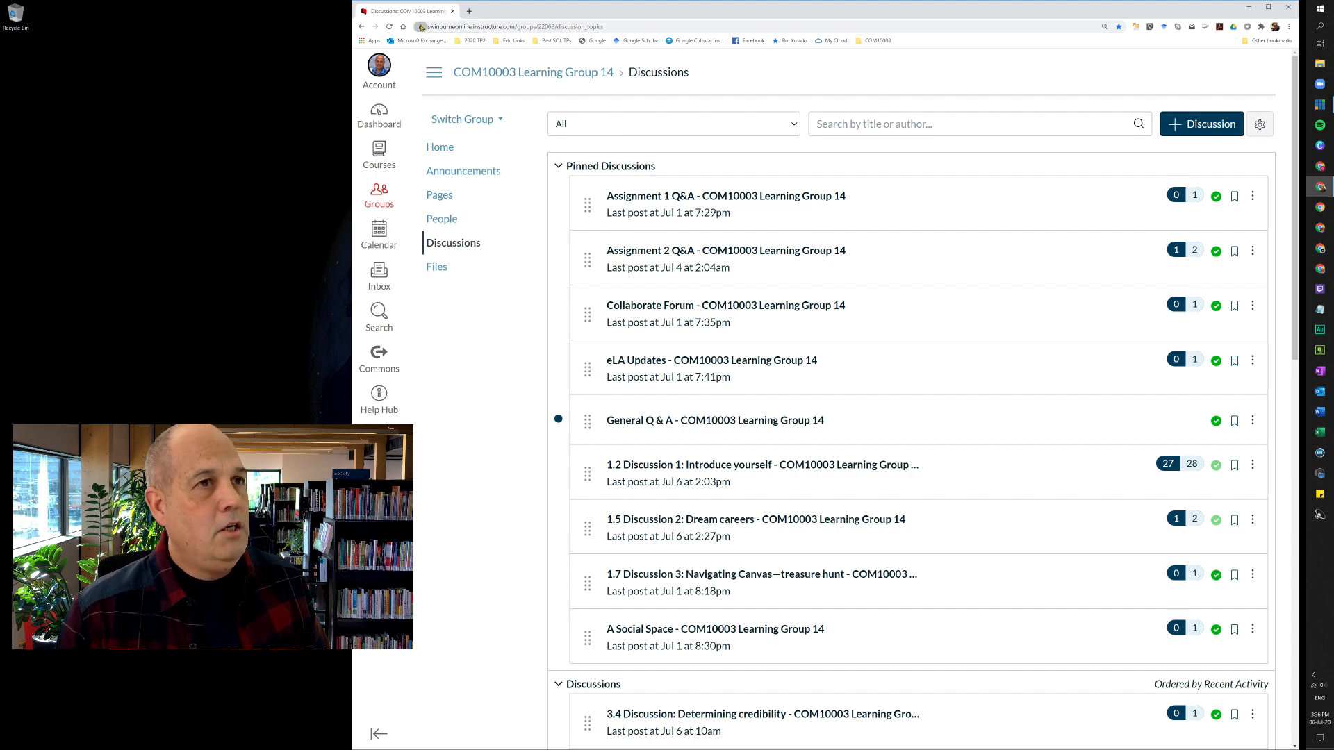
mouse_move(876, 41)
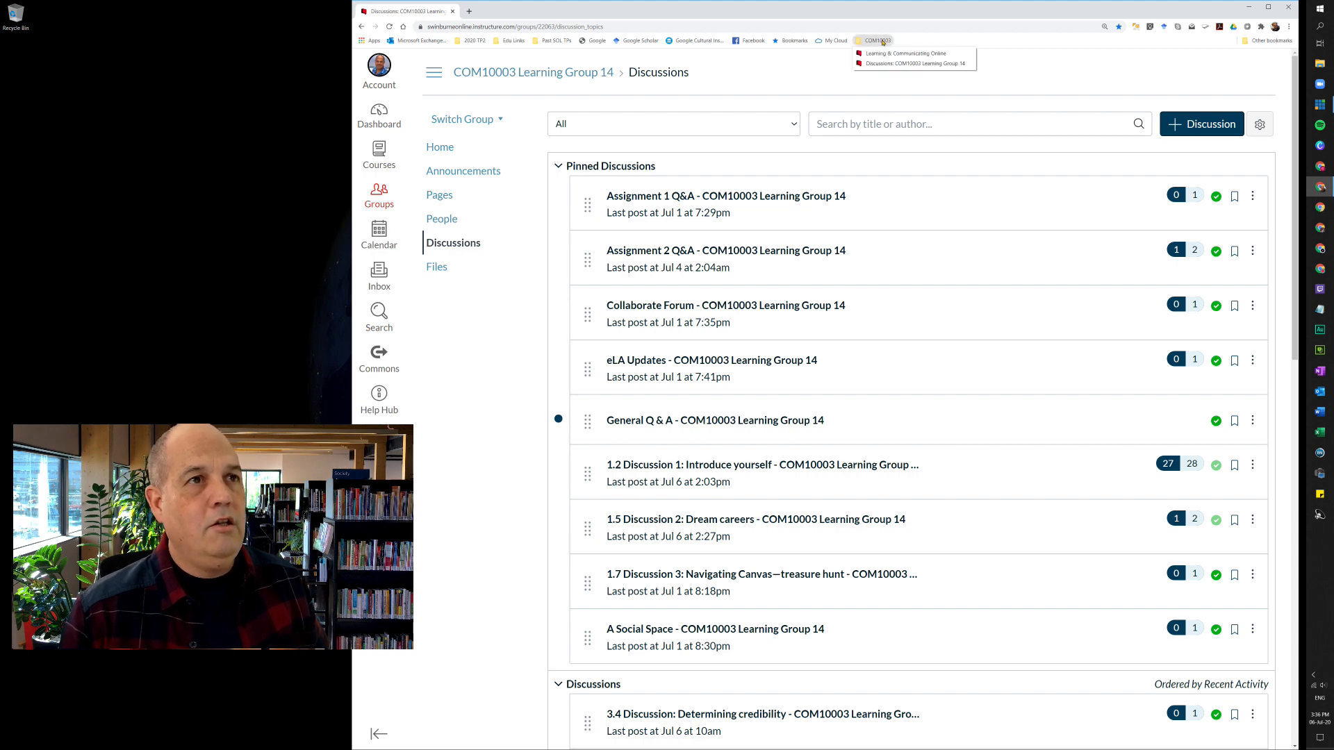
mouse_move(895, 45)
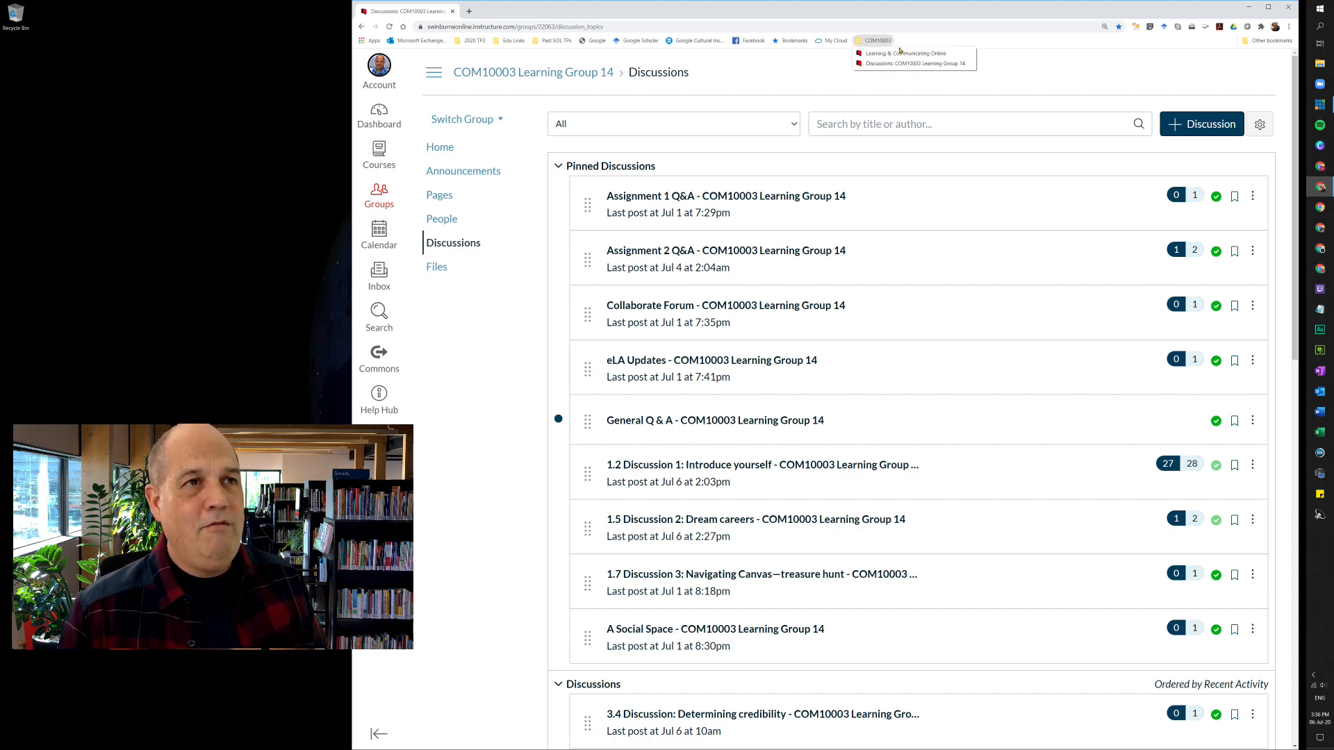
Reopen the Learning & Communicating Online homepage from the COM10003 bookmark folder
click(905, 53)
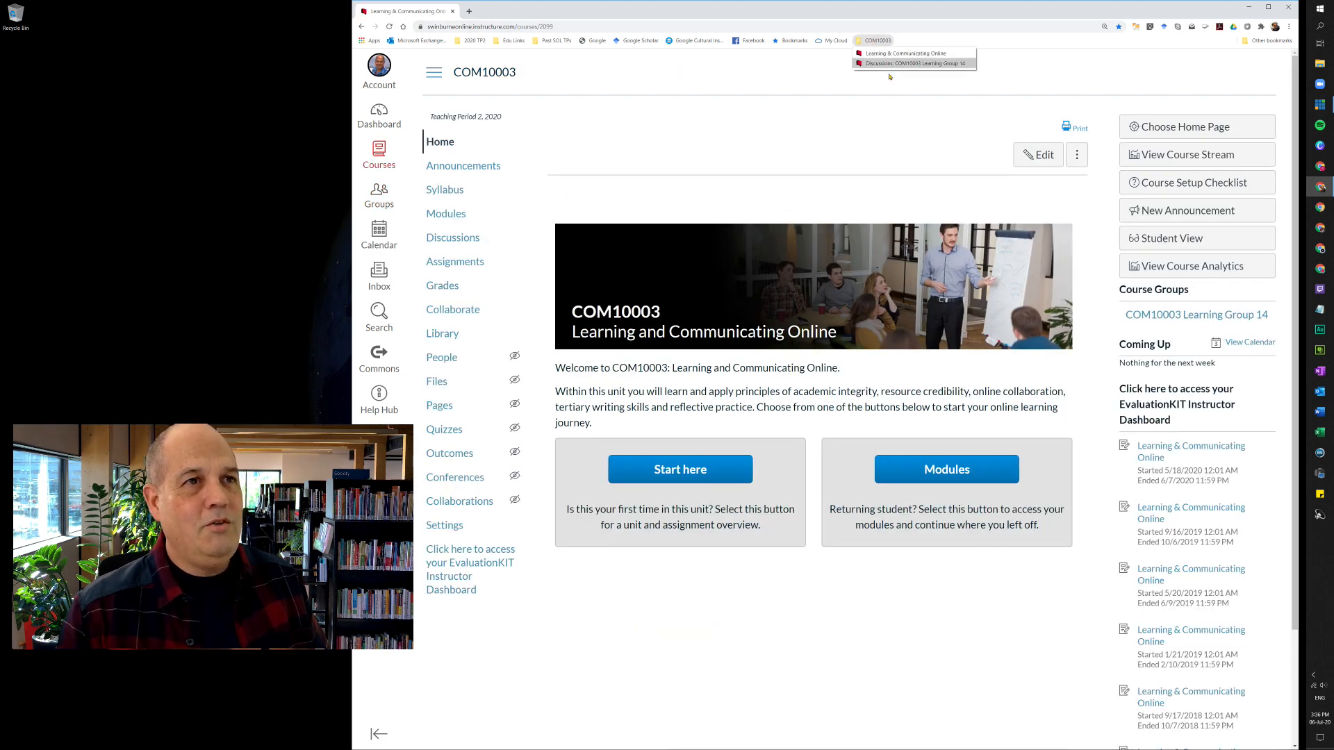
mouse_move(913, 63)
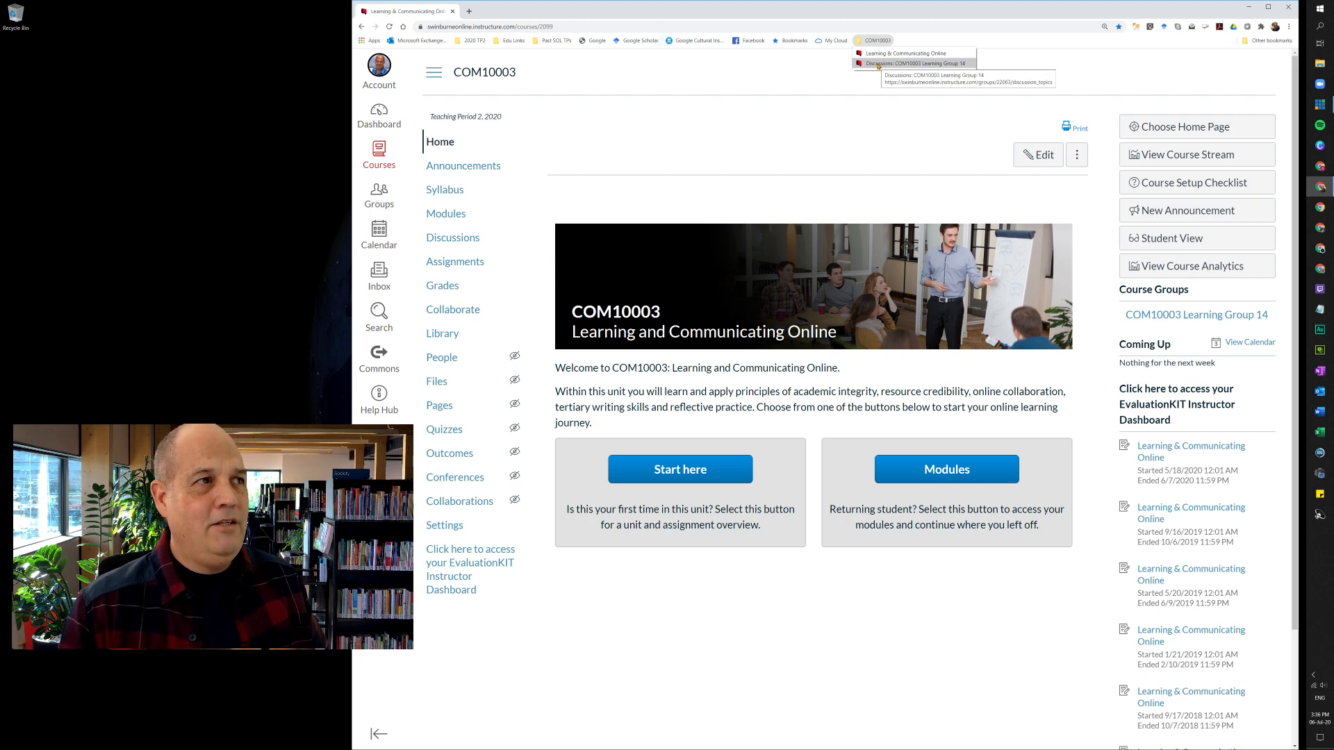